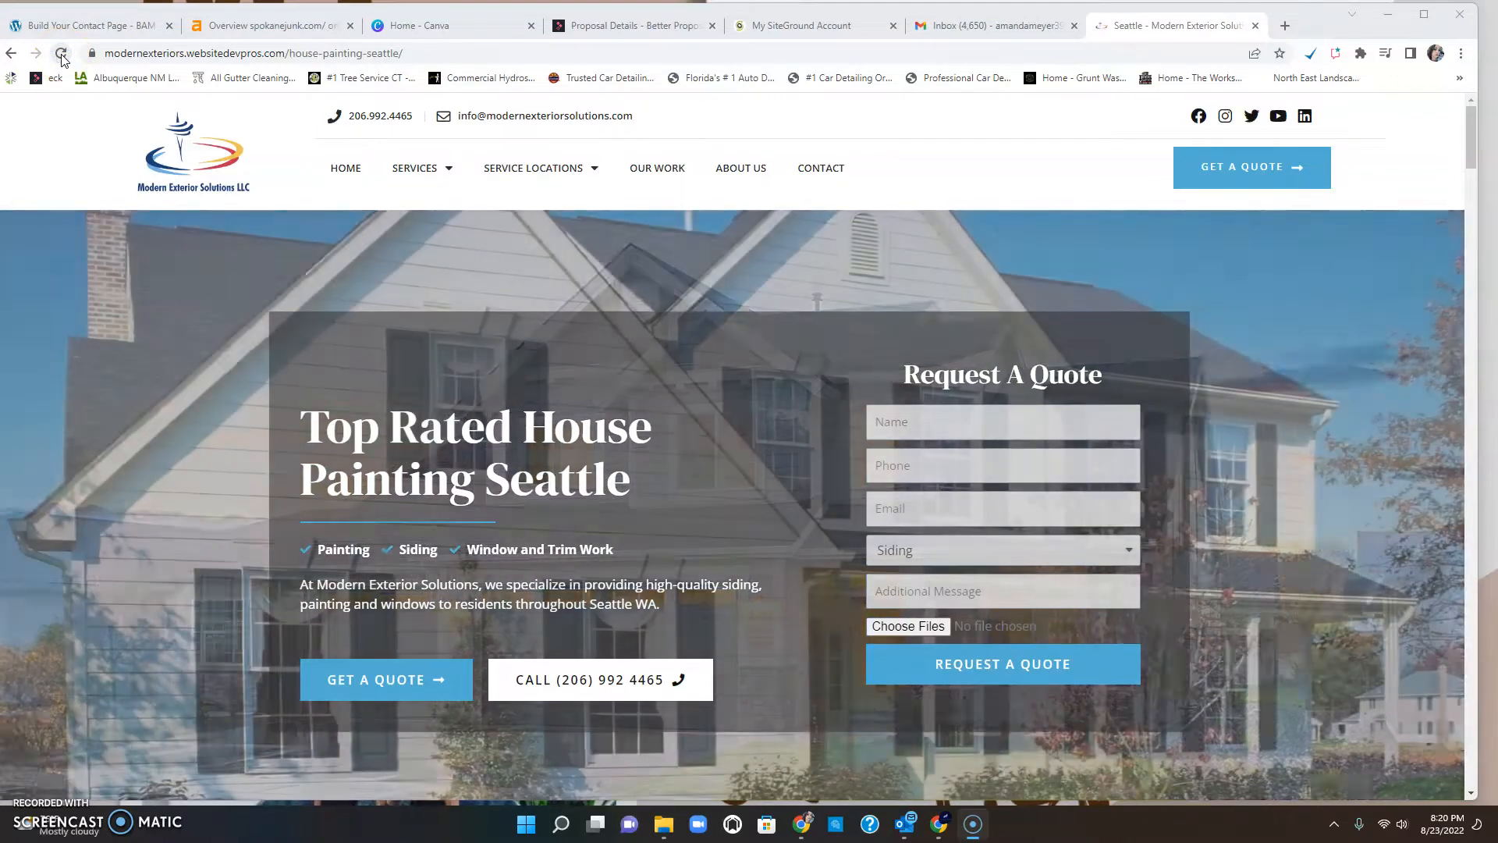
Reload the Modern Exterior Solutions house painting Seattle page to redisplay its hero banner.
left_click(60, 52)
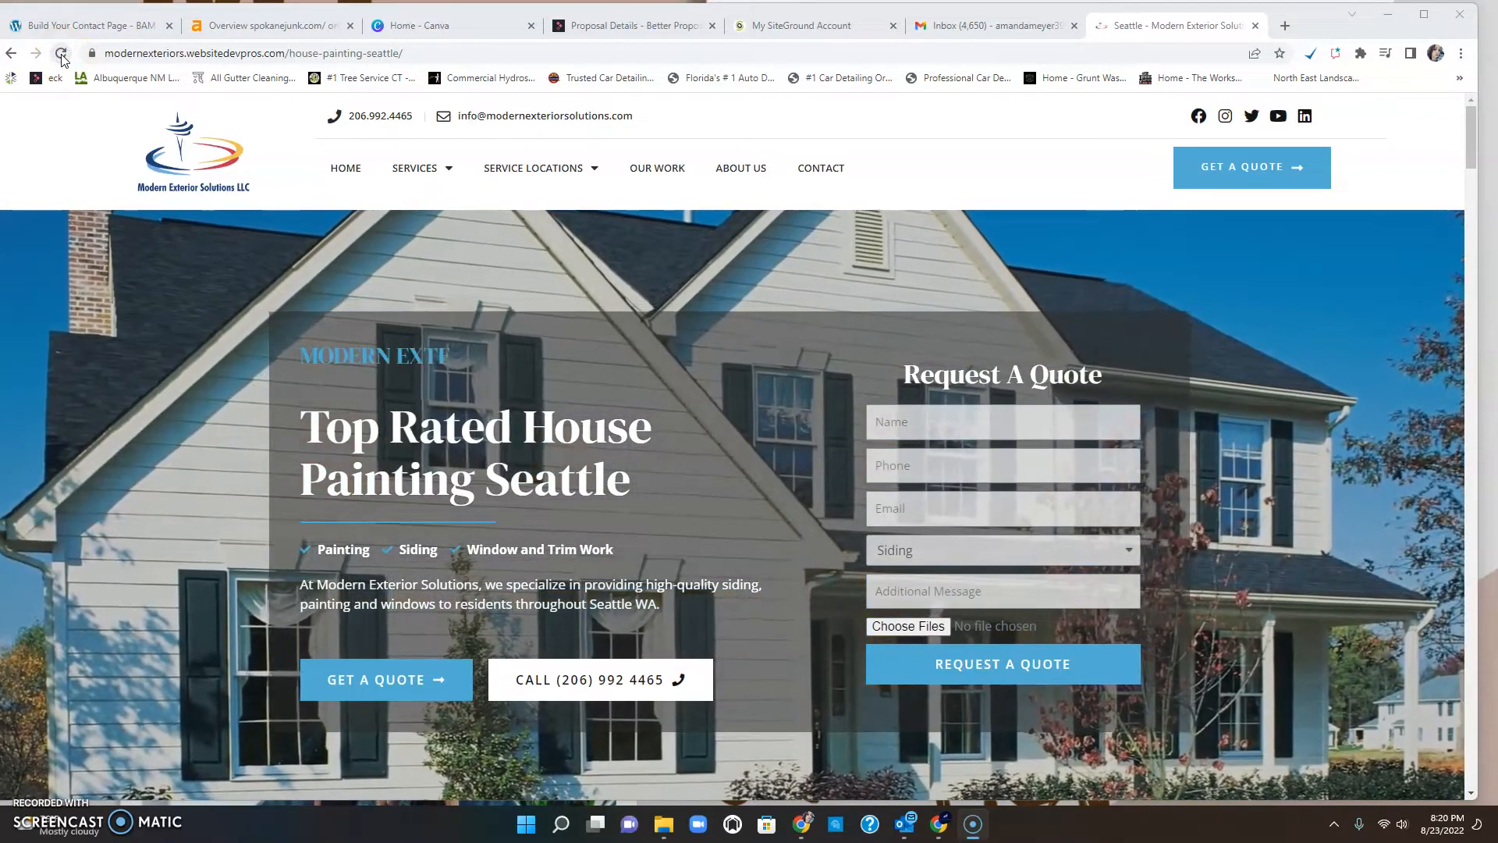
left_click(60, 52)
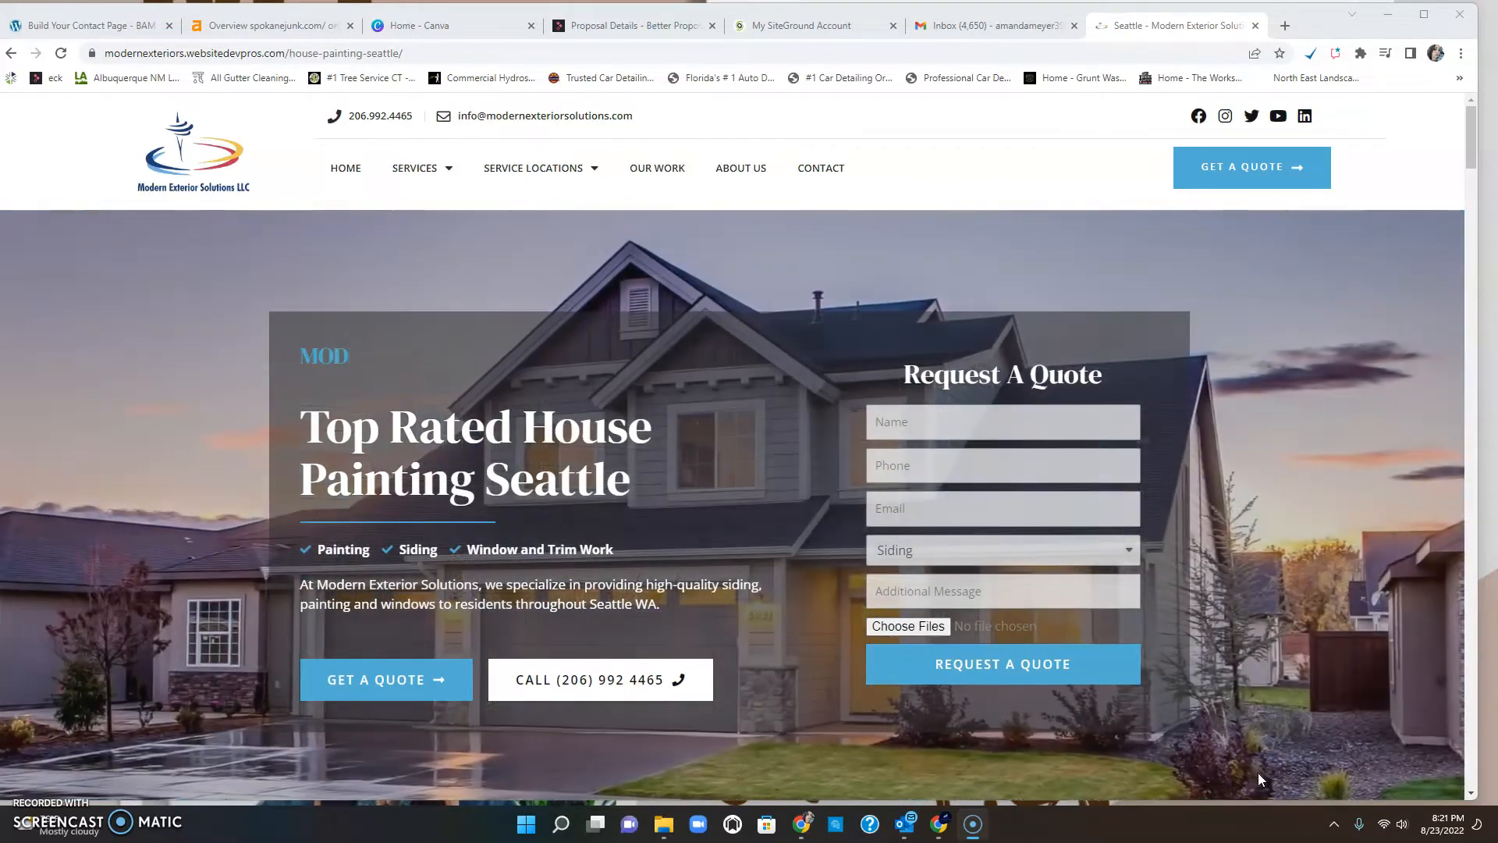
Scroll past the hero to the rating badges and guidance, quote and inspiration cards.
scroll("down", 3)
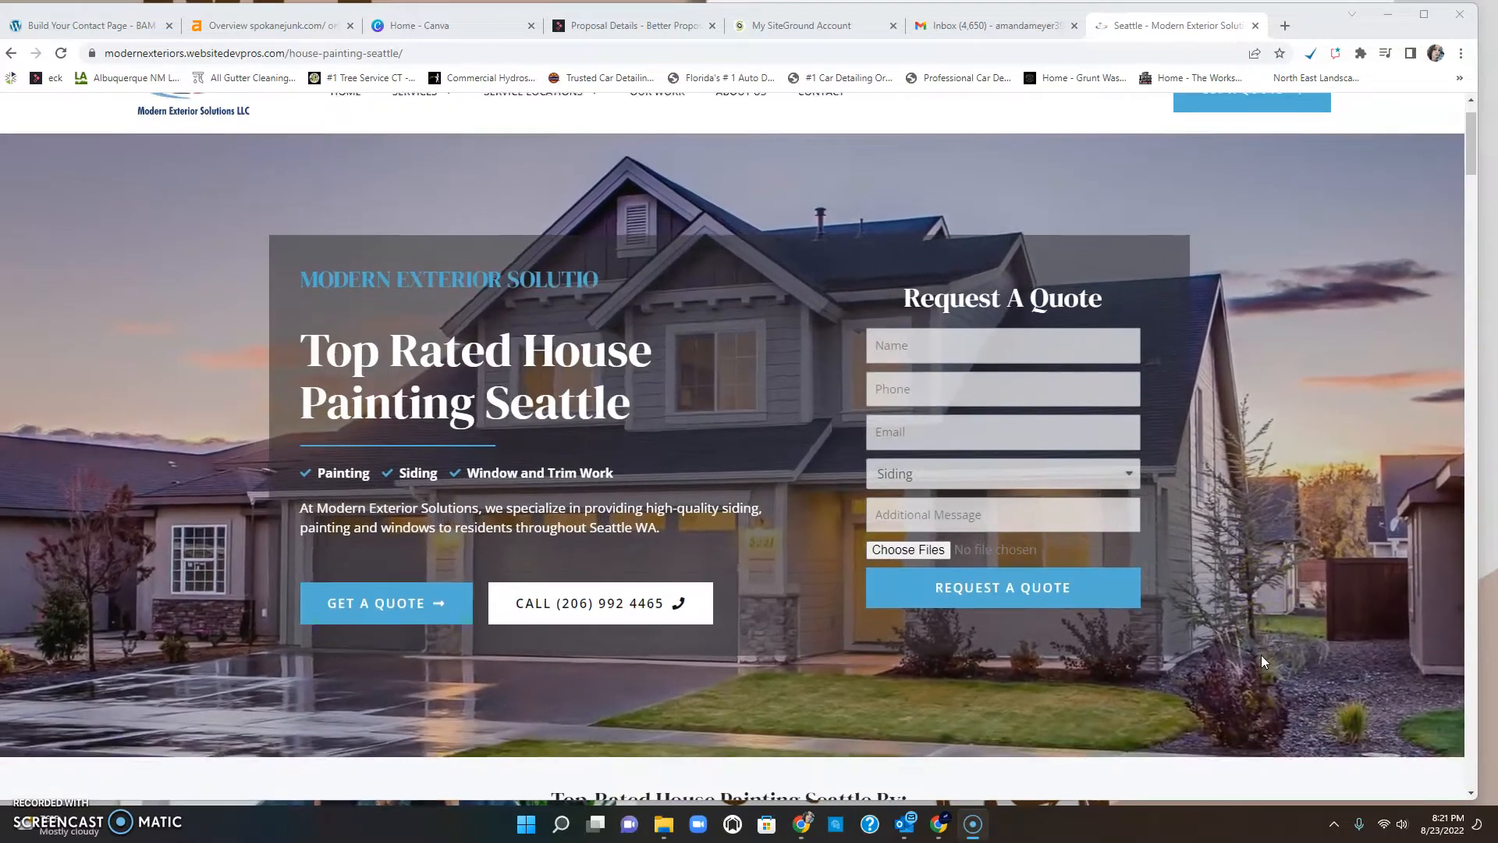
scroll("down", 3)
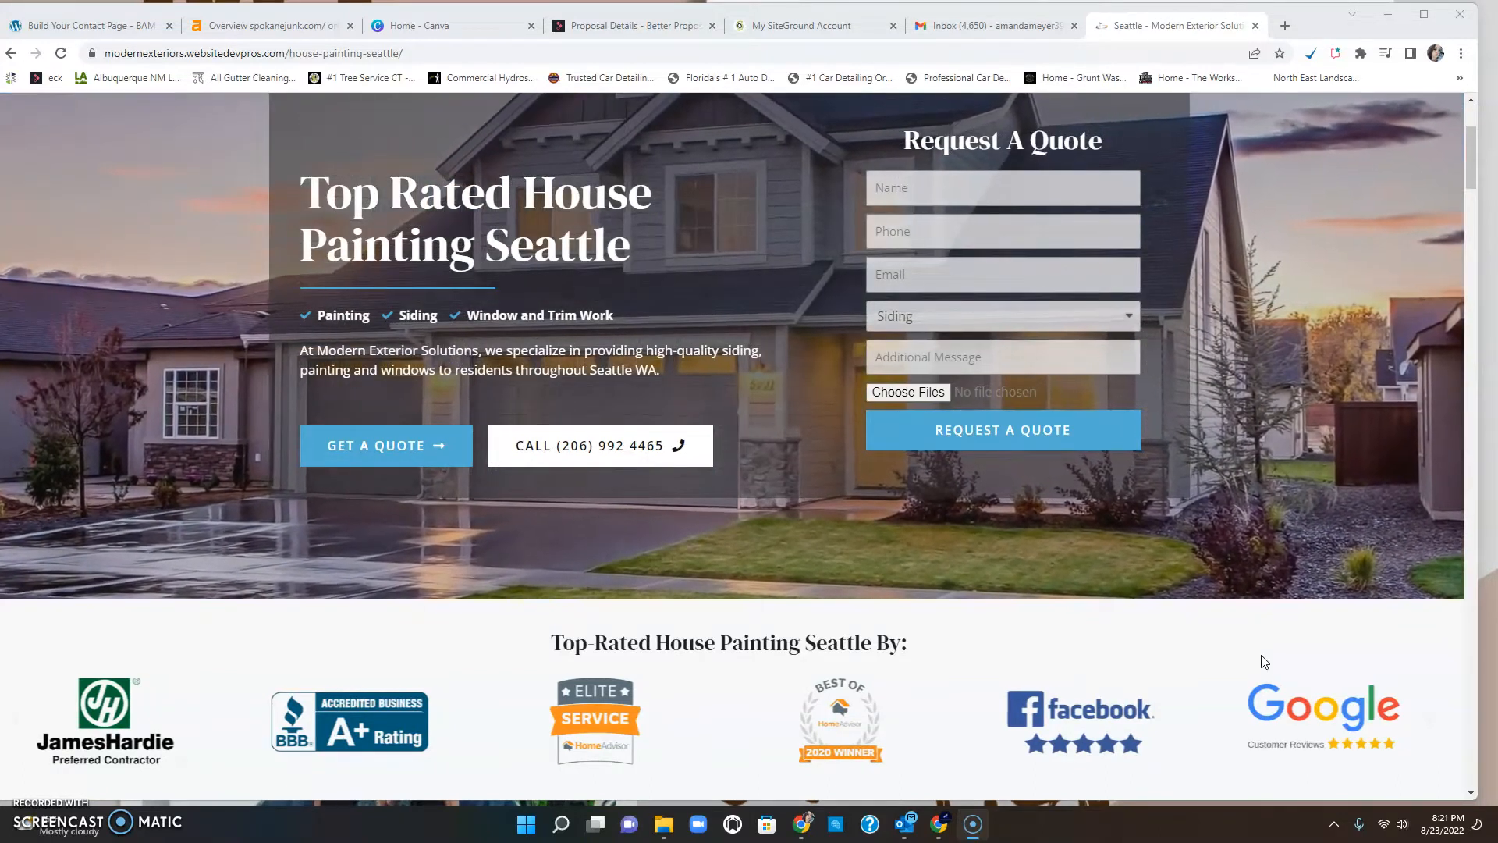
scroll("down", 3)
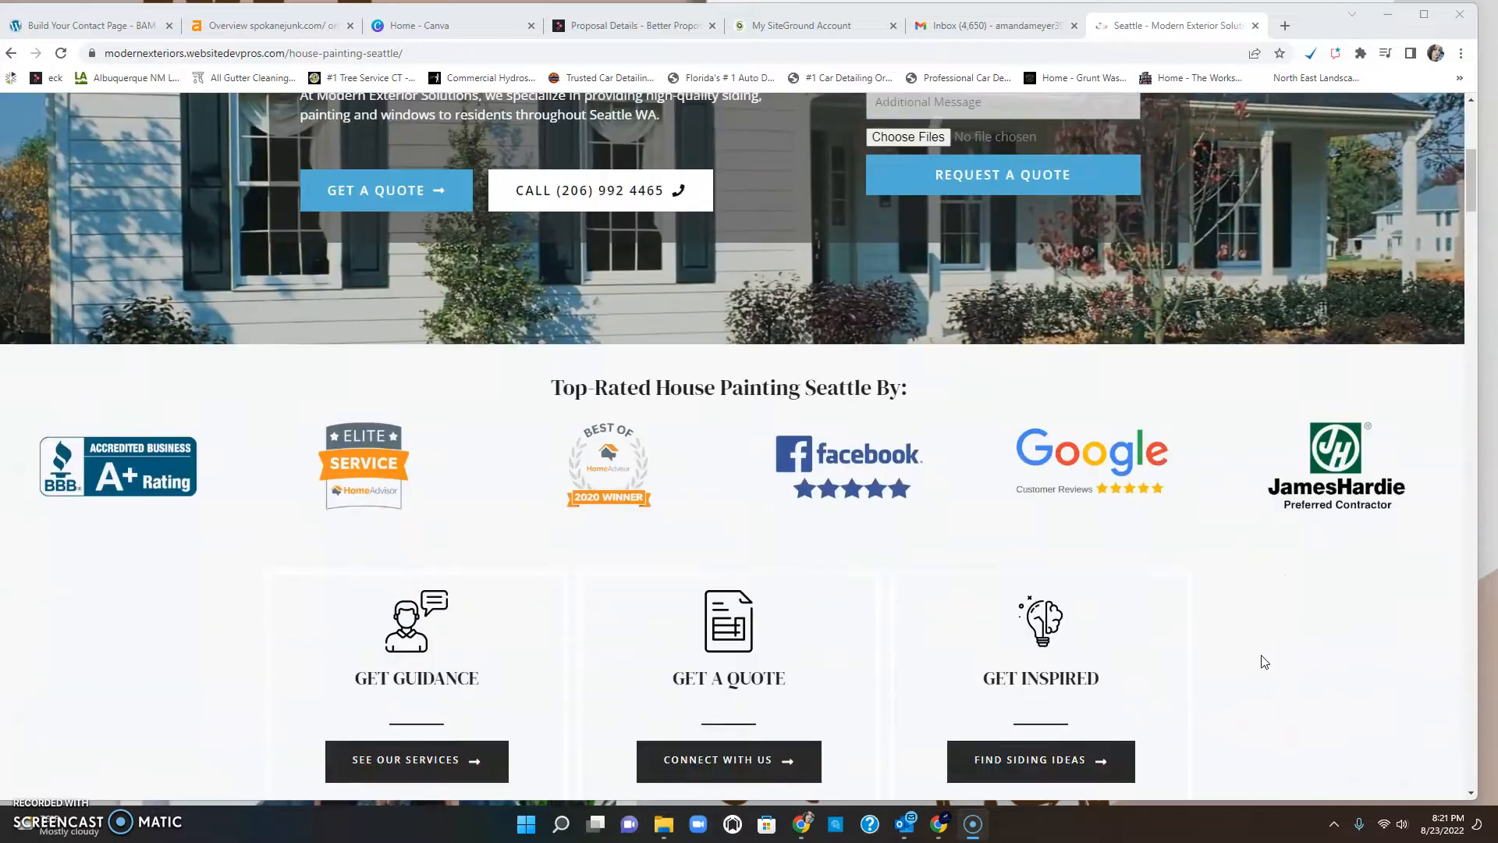
scroll("down", 3)
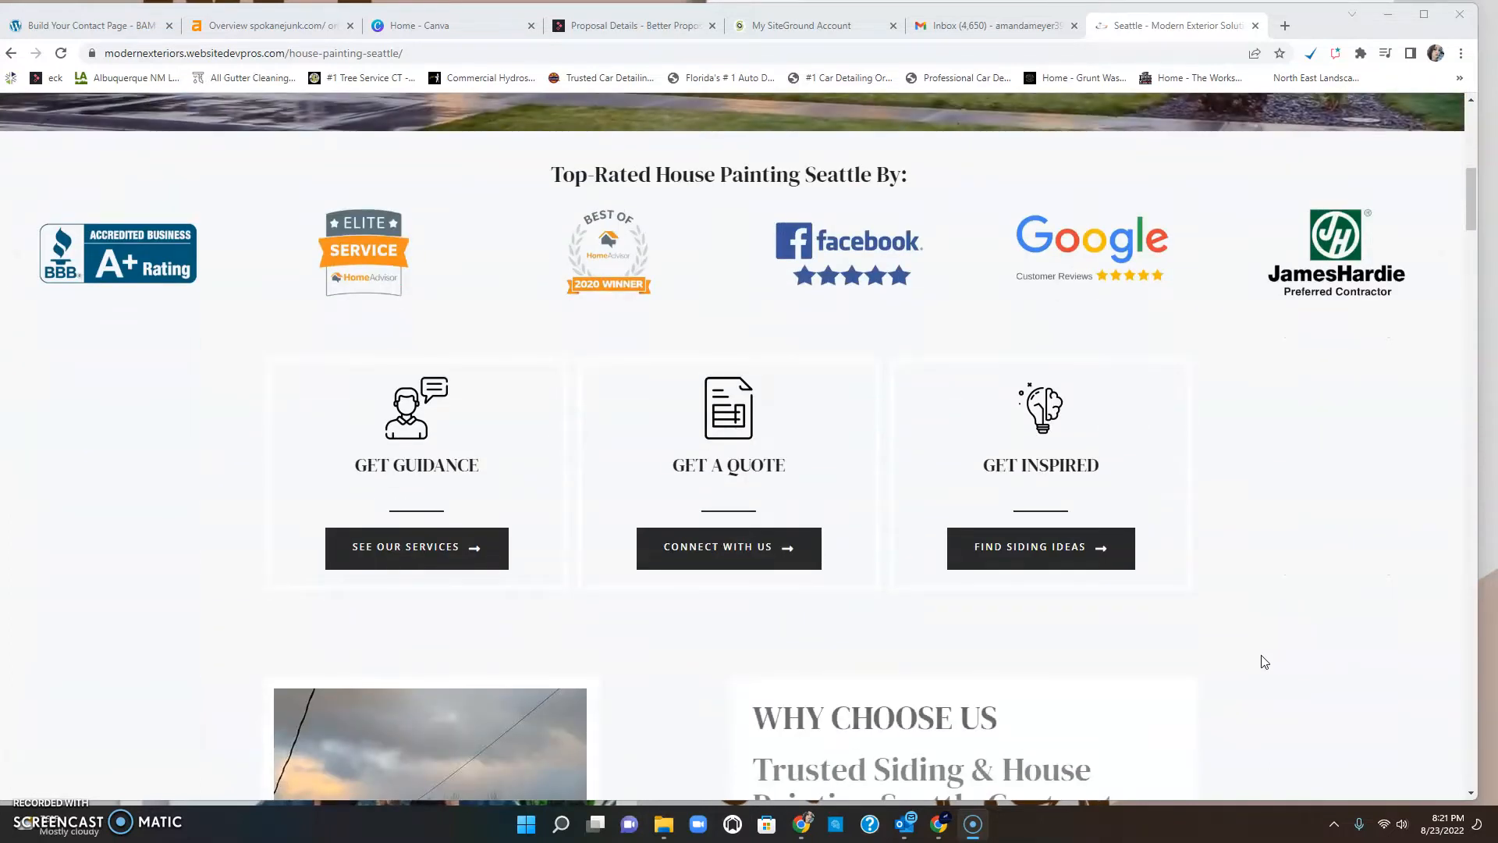
scroll("down", 3)
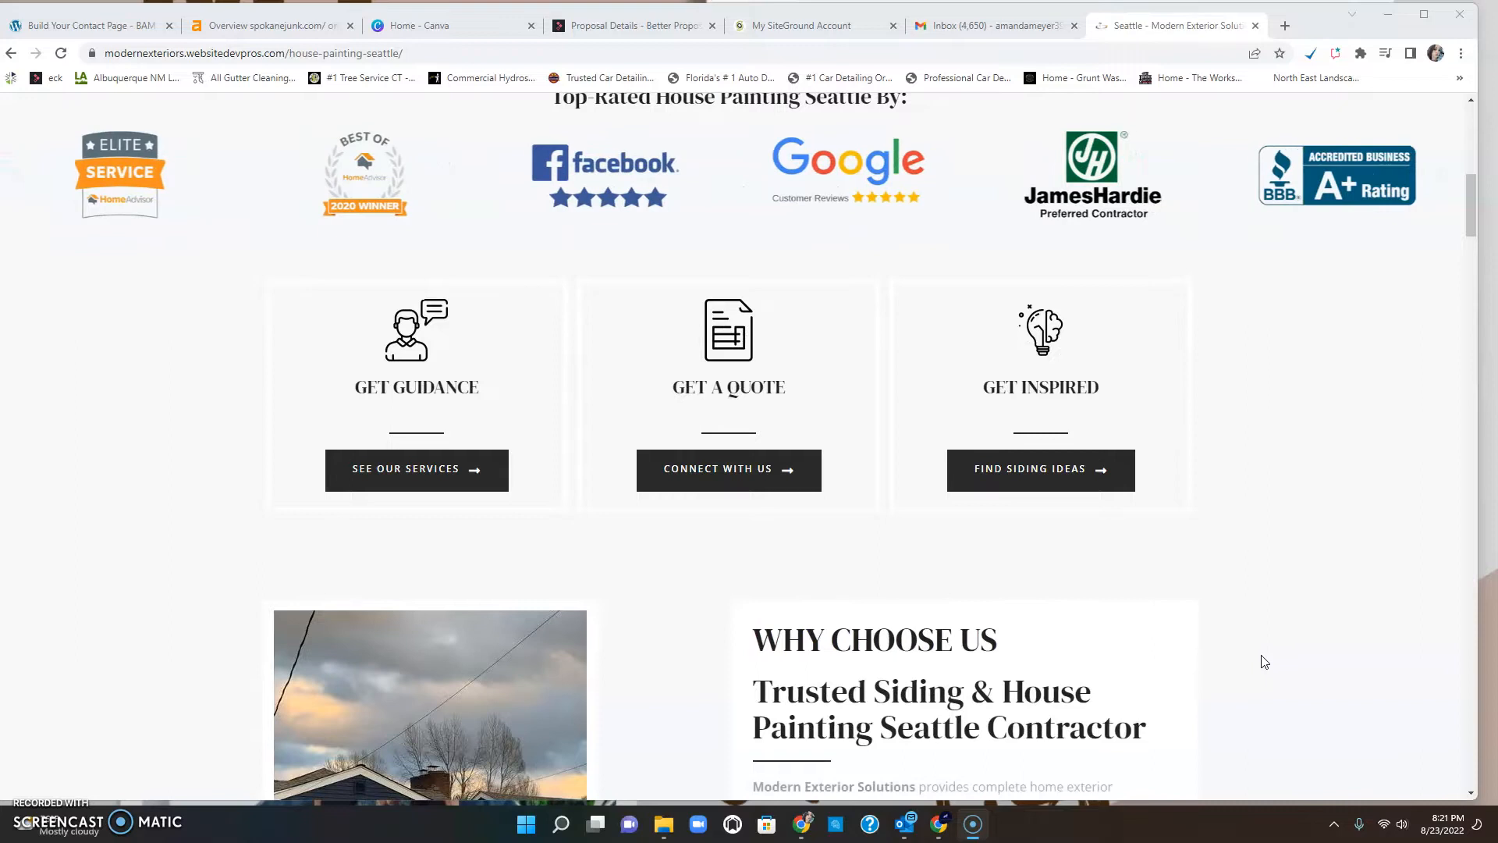
scroll("down", 3)
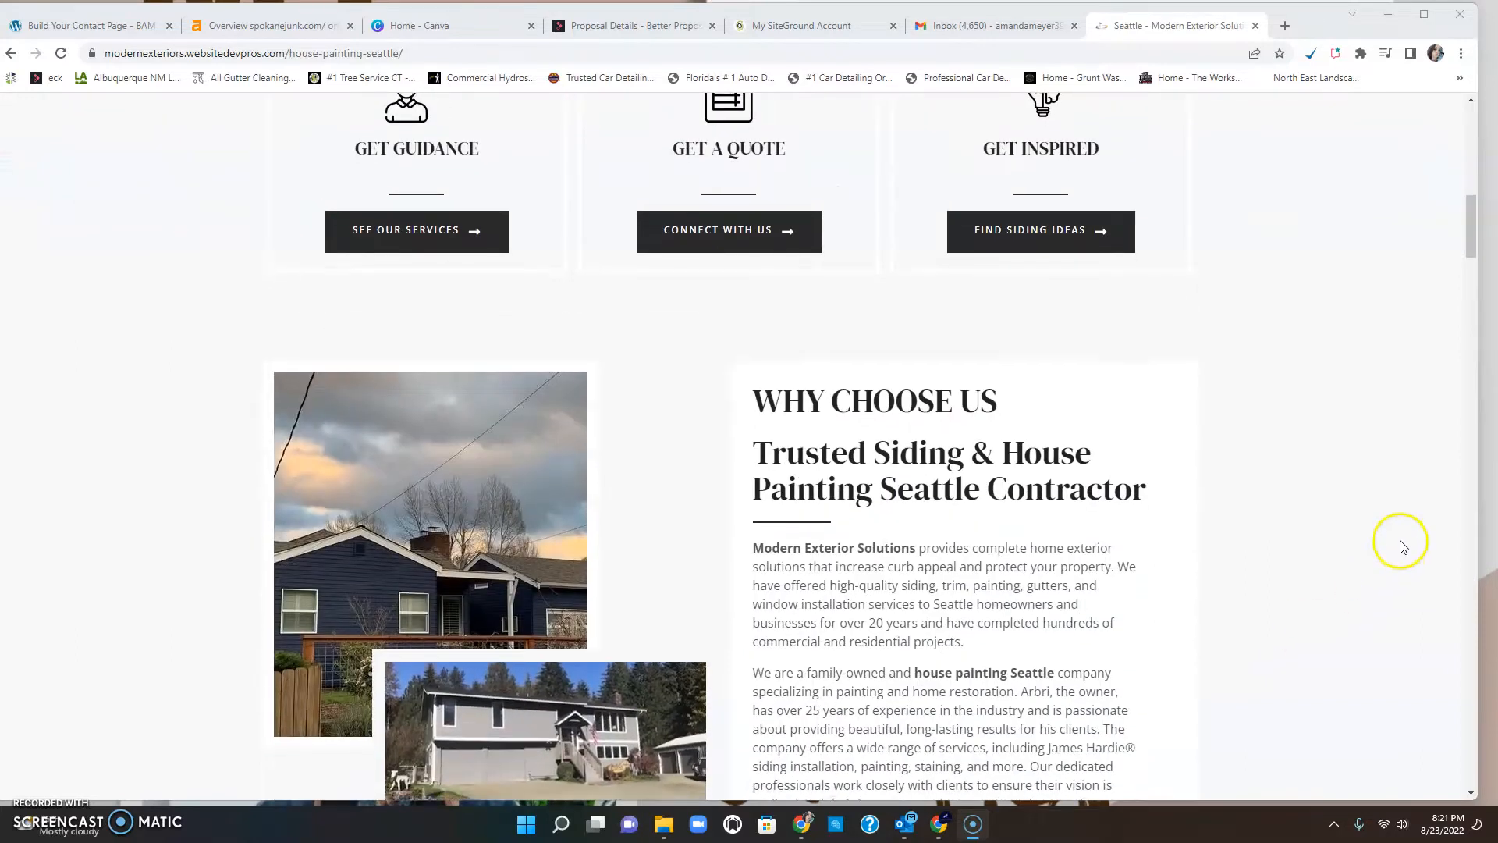
Scroll through Why Choose Us, James Hardie and four services to the Our Work gallery.
scroll("down", 3)
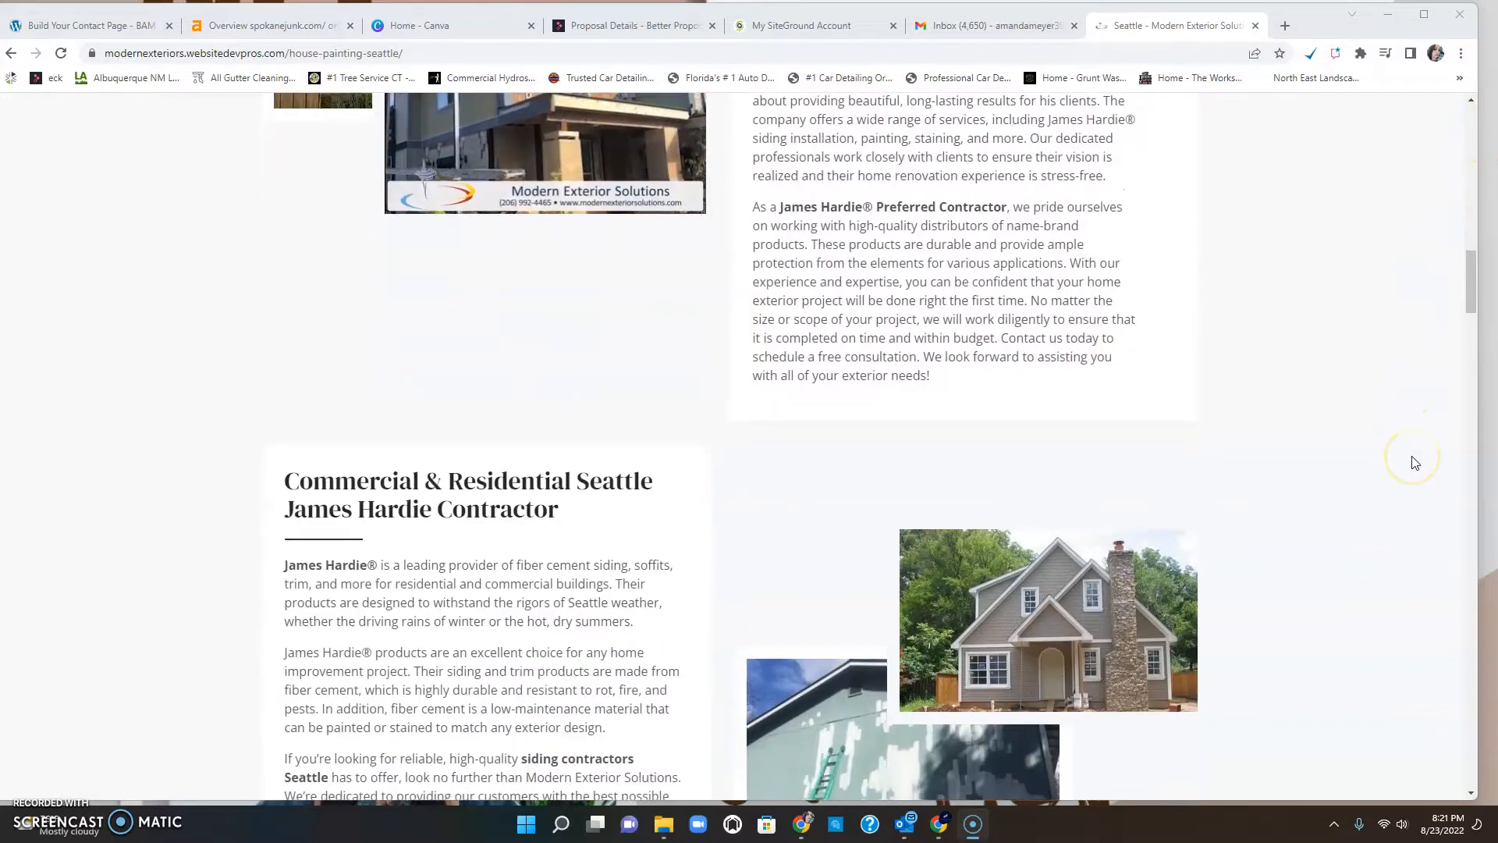
scroll("down", 3)
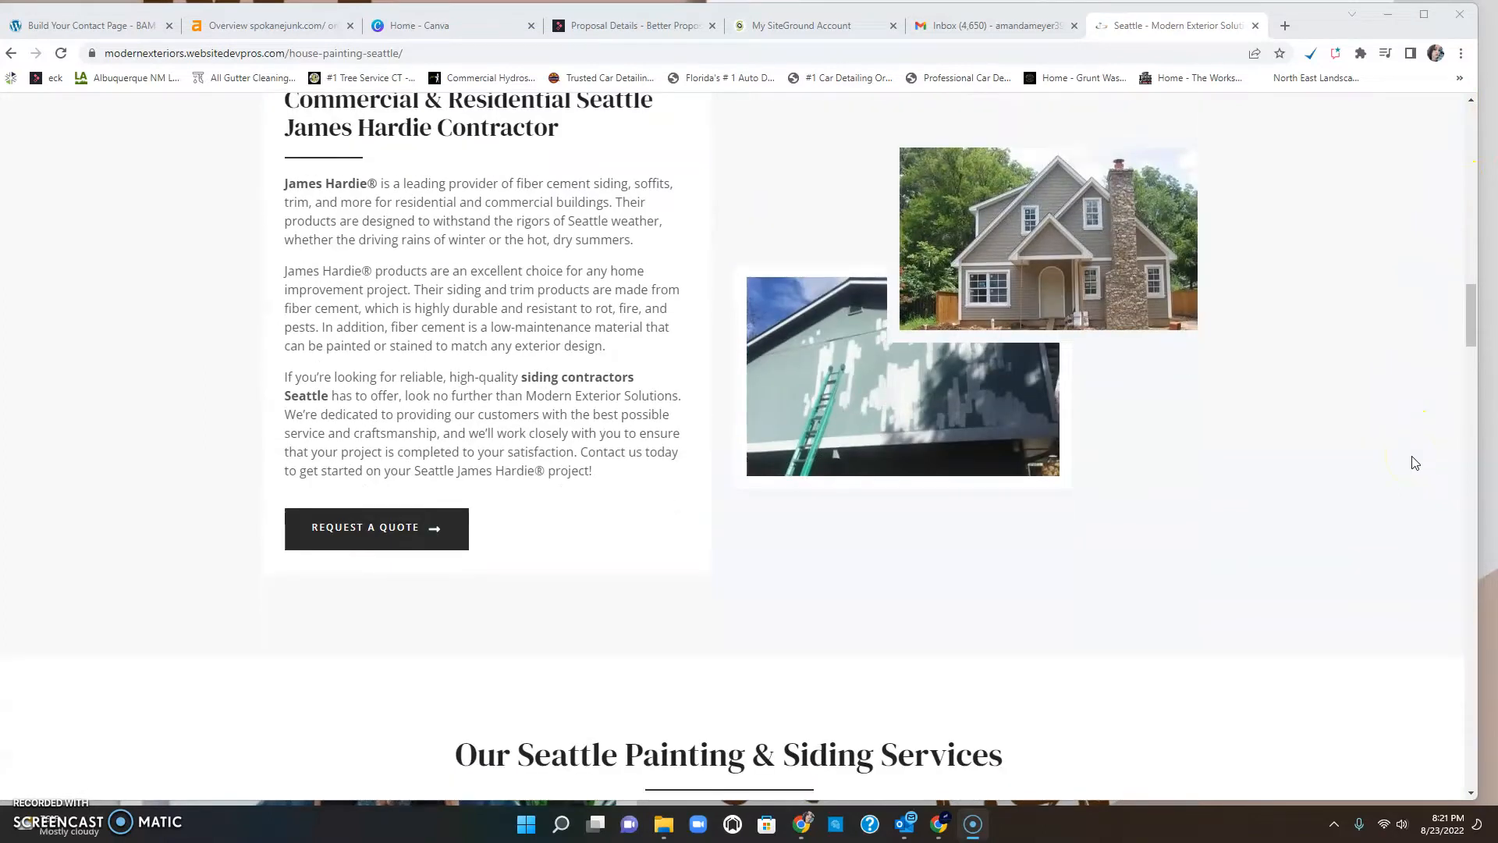
scroll("down", 3)
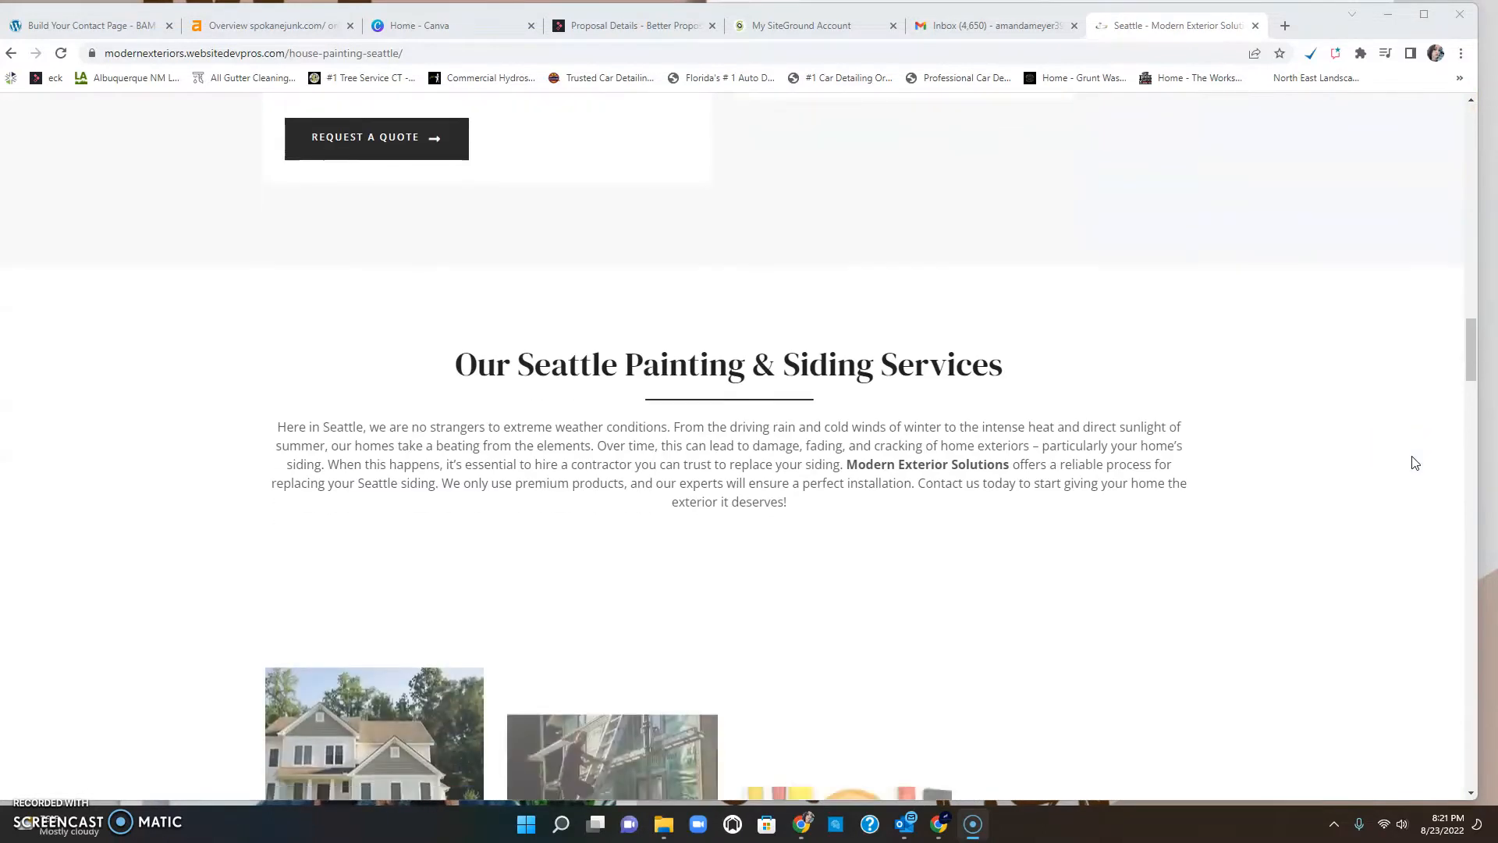
scroll("down", 3)
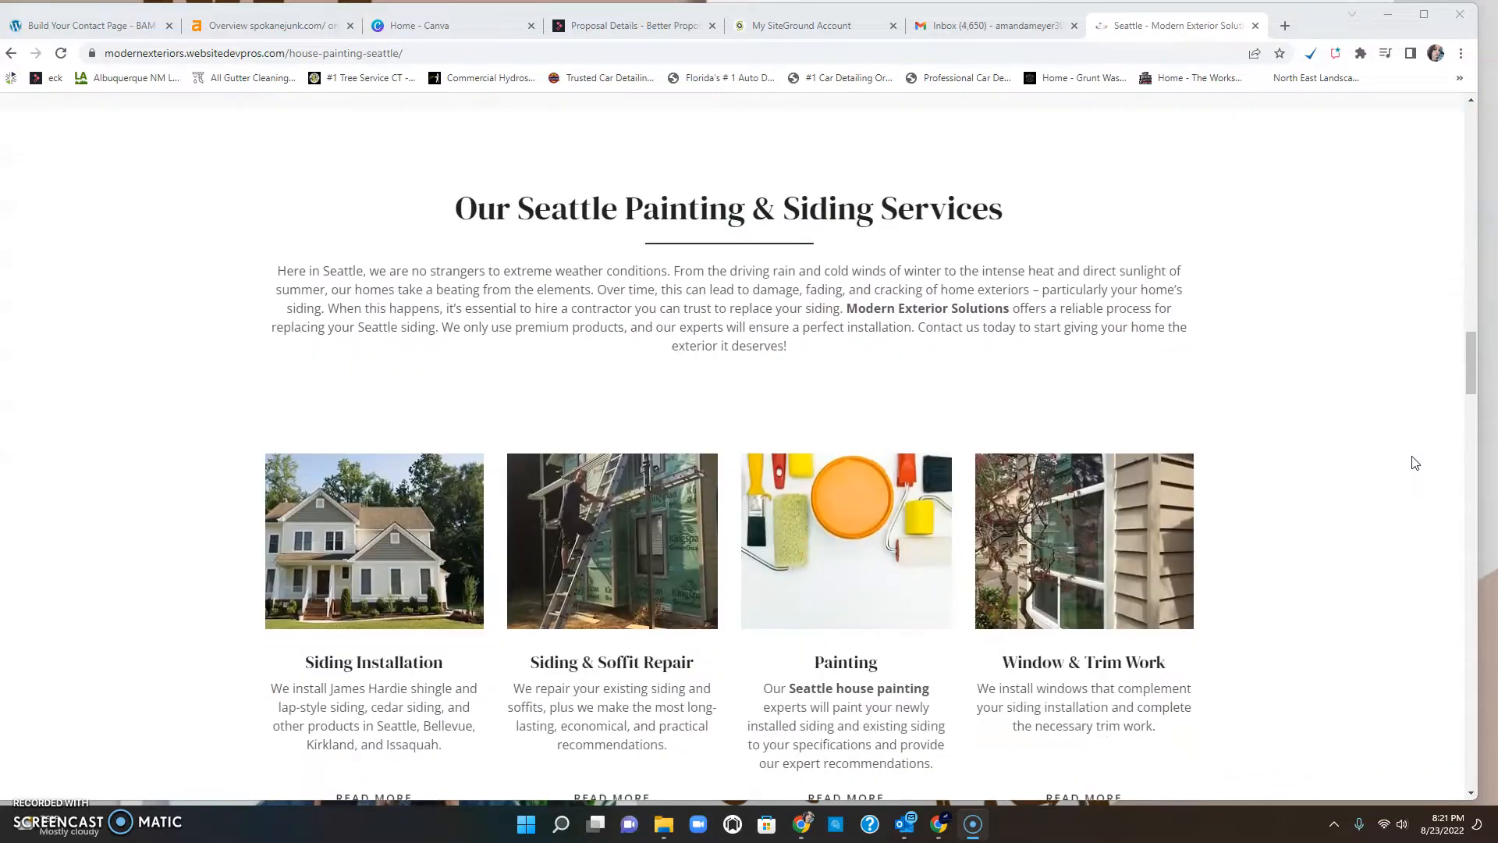
scroll("down", 3)
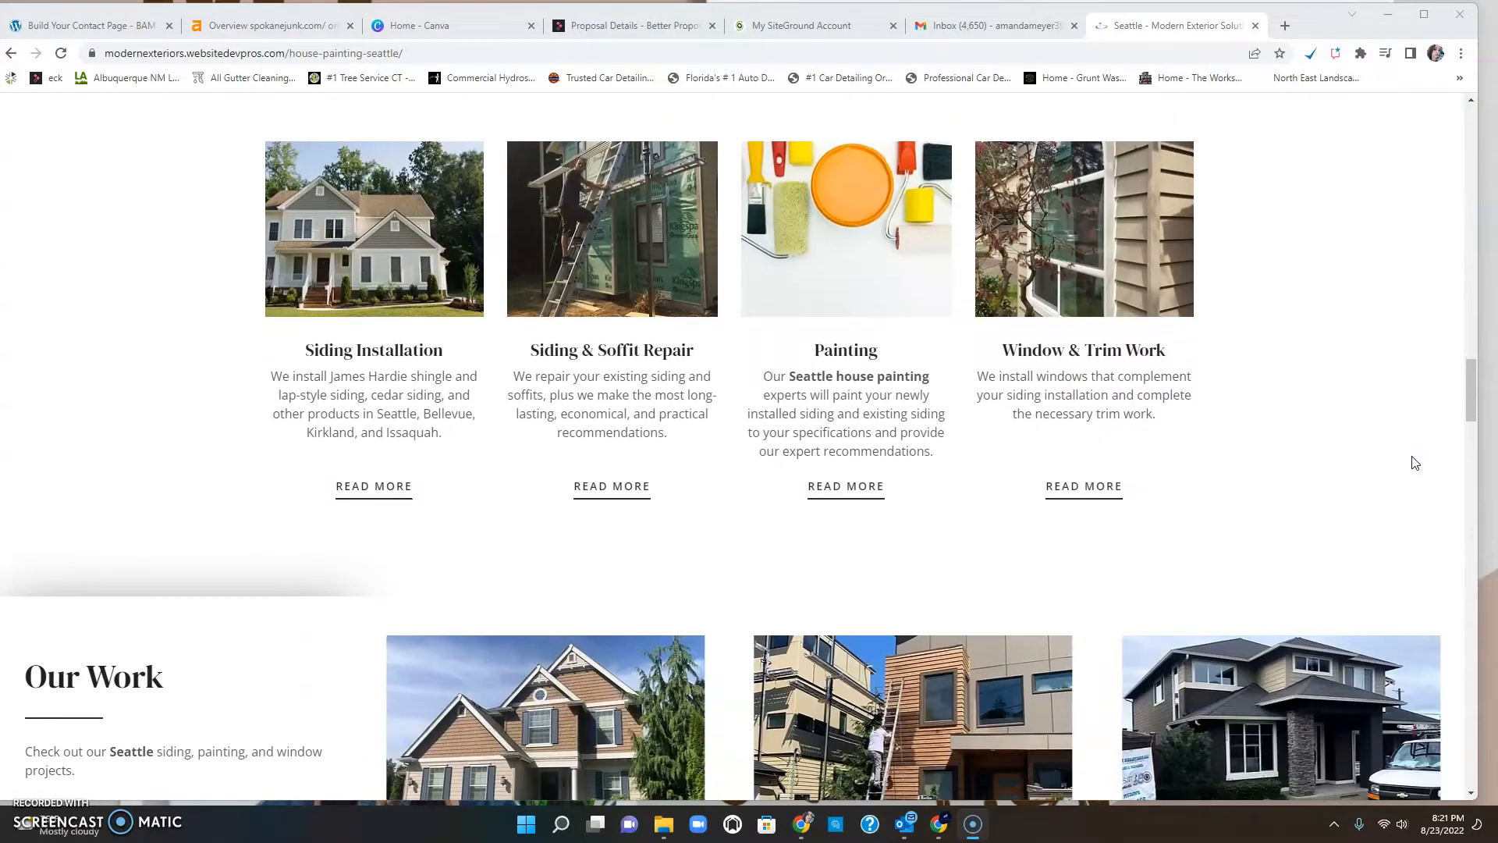
scroll("down", 3)
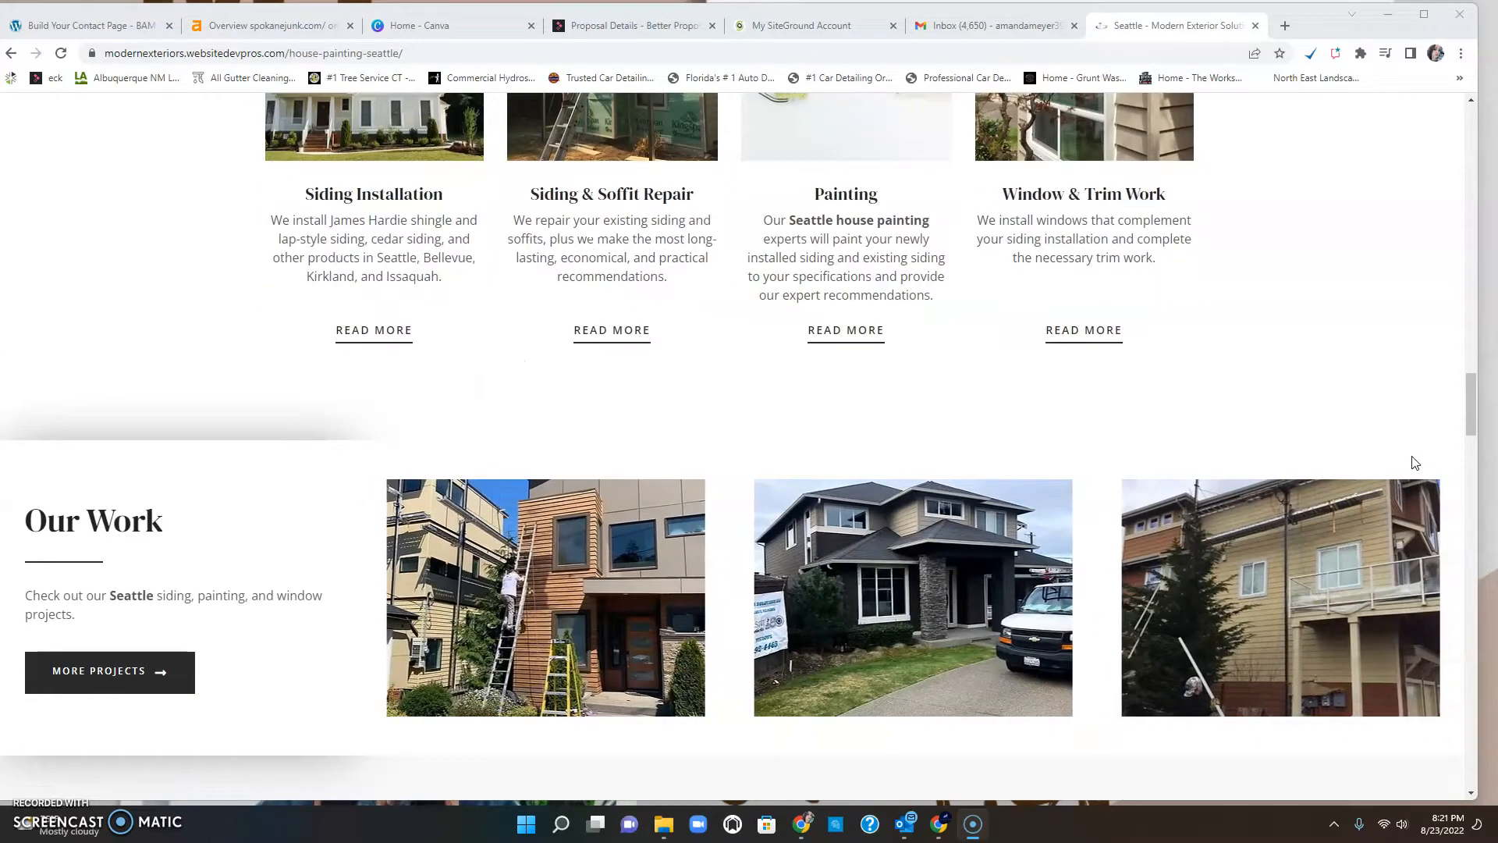
scroll("down", 3)
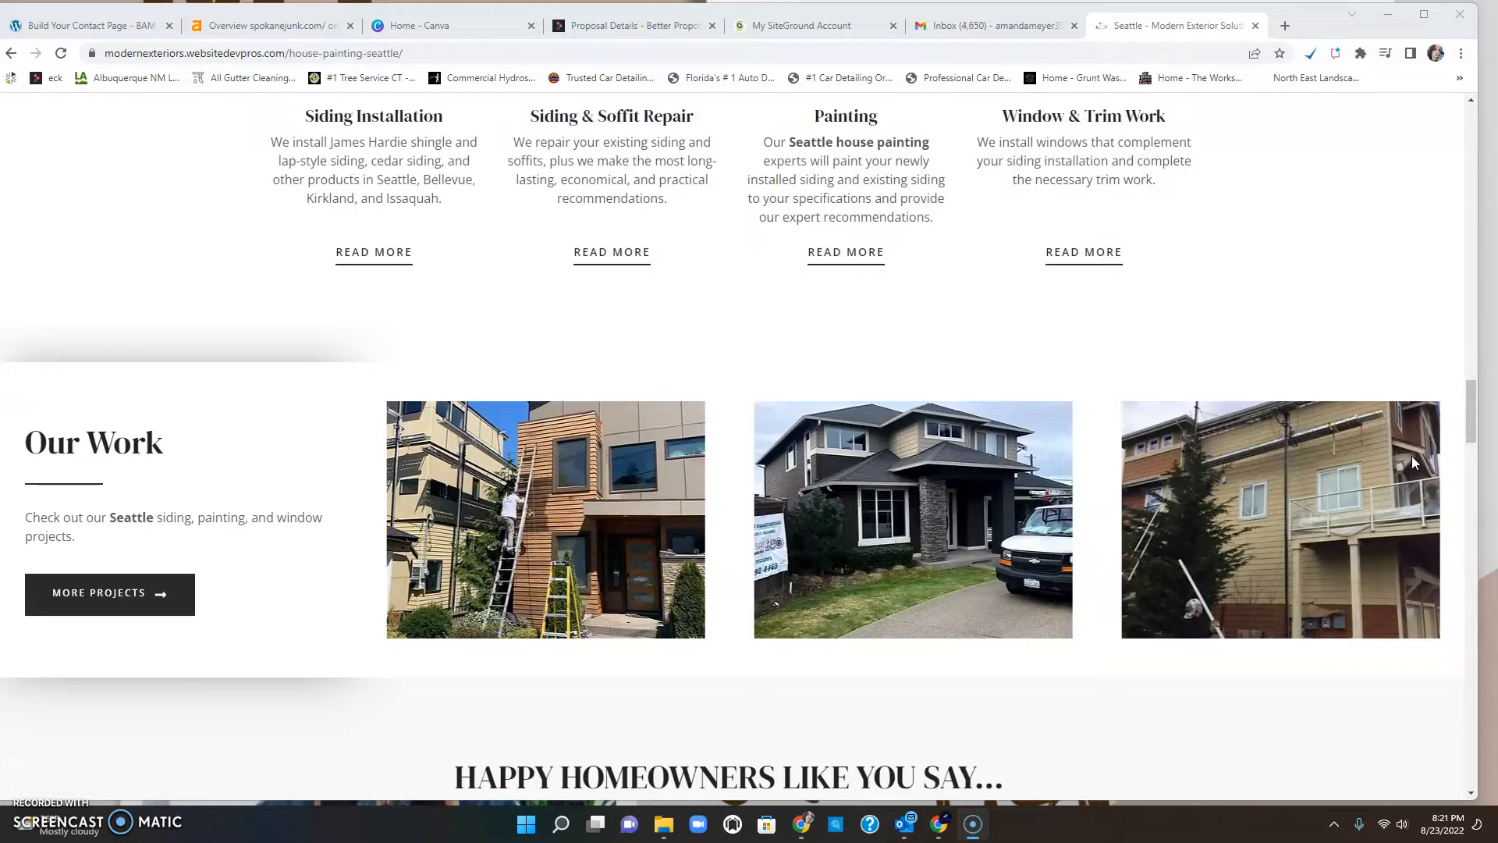
Scroll past testimonials and Our Satisfaction Guarantee to the How It Works steps.
scroll("down", 3)
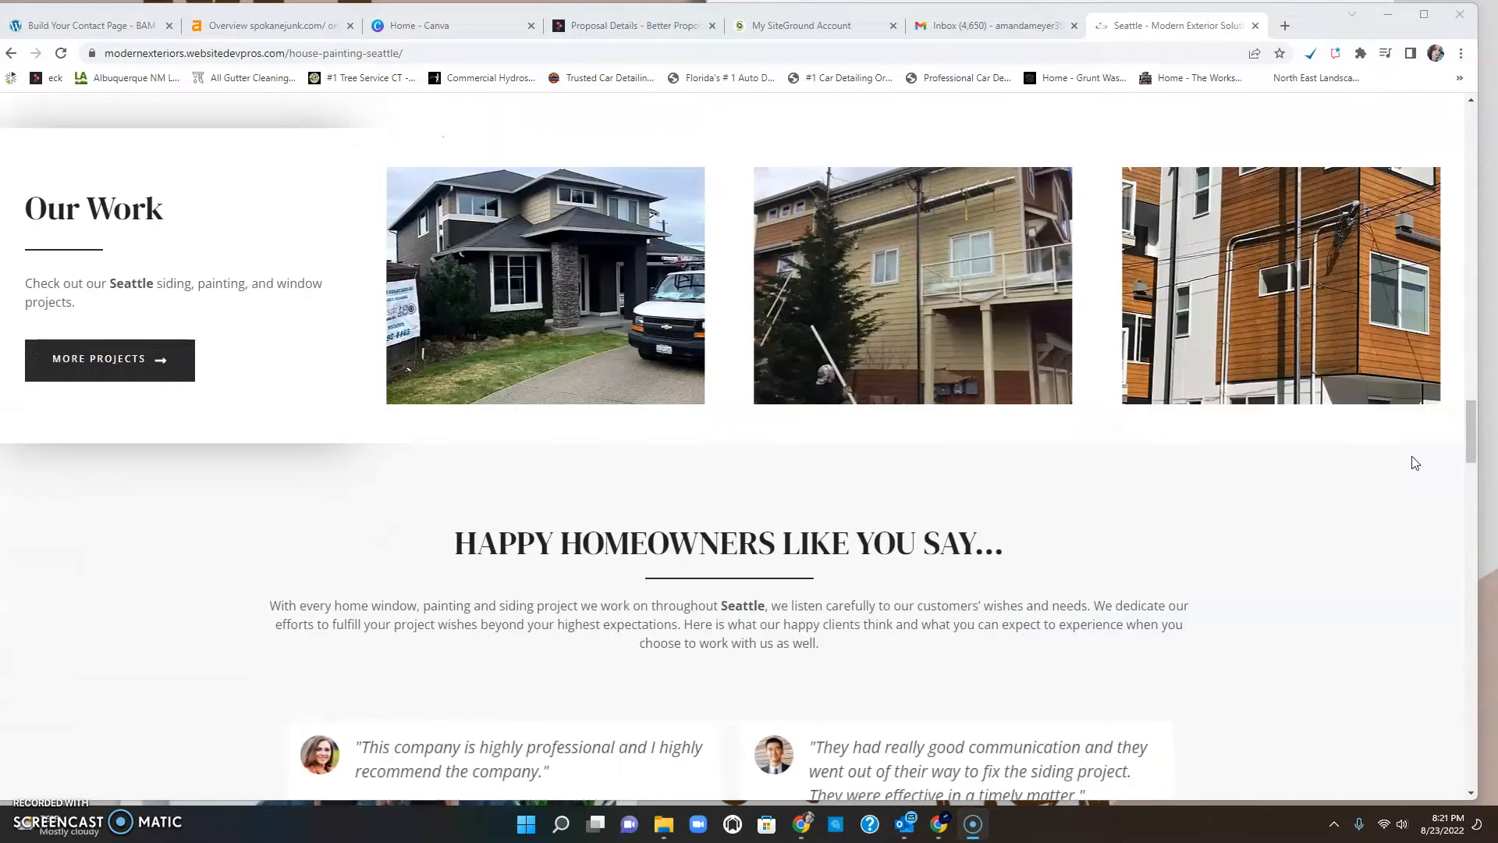
scroll("down", 3)
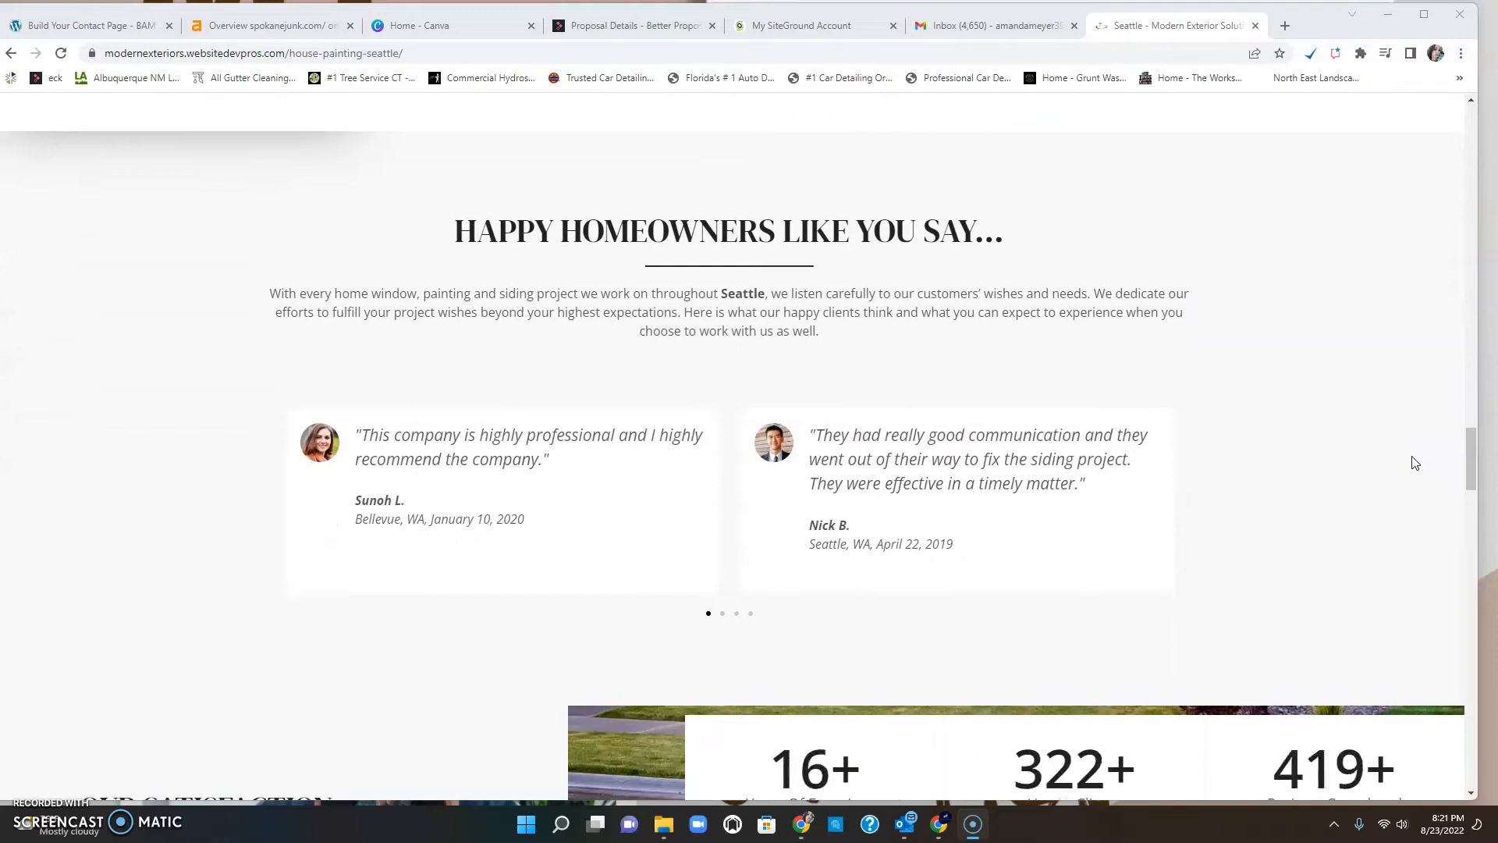
scroll("down", 3)
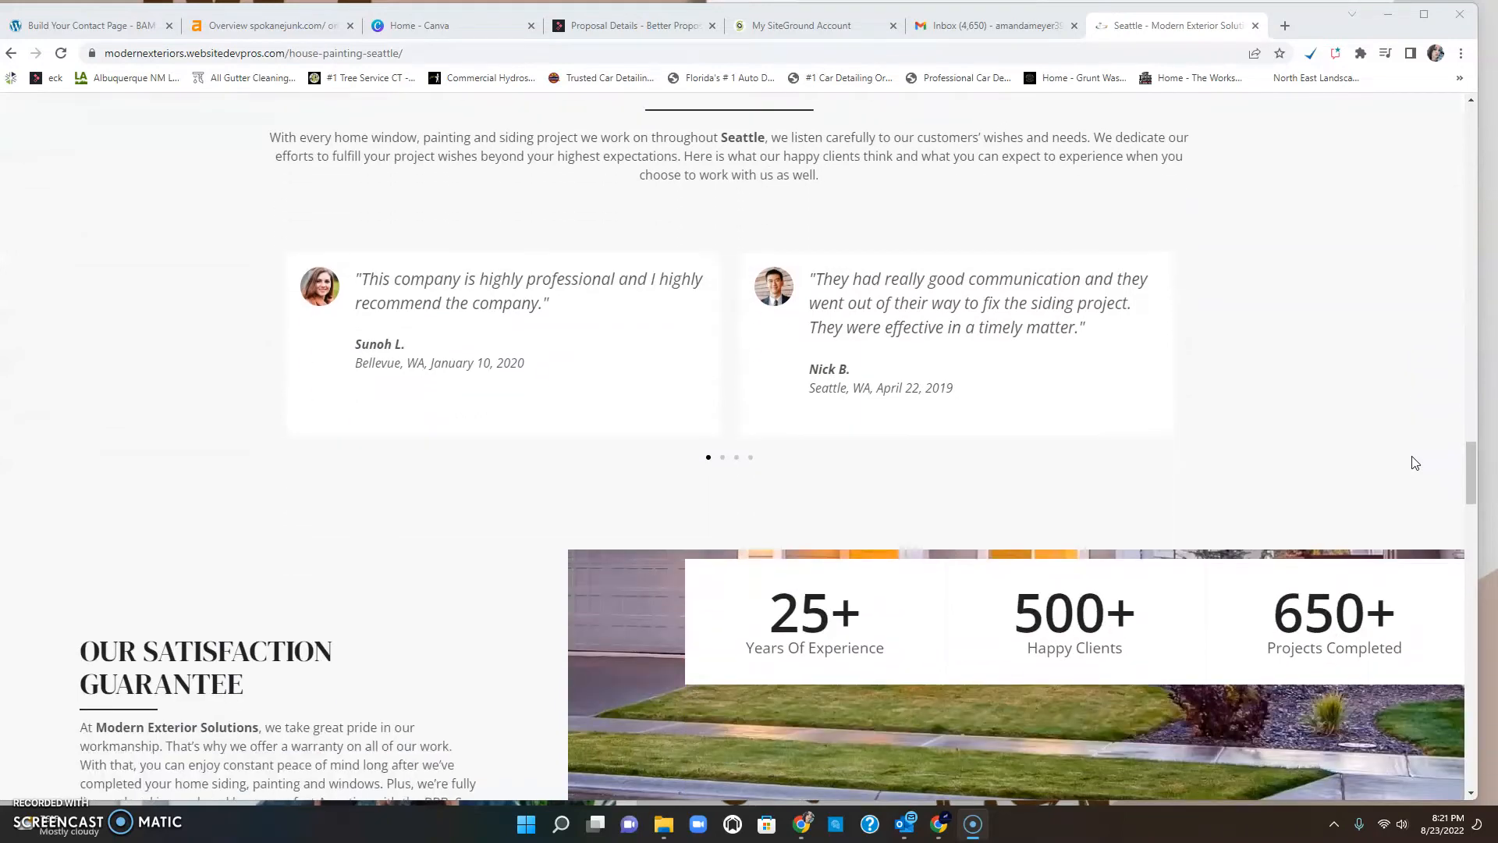
scroll("down", 3)
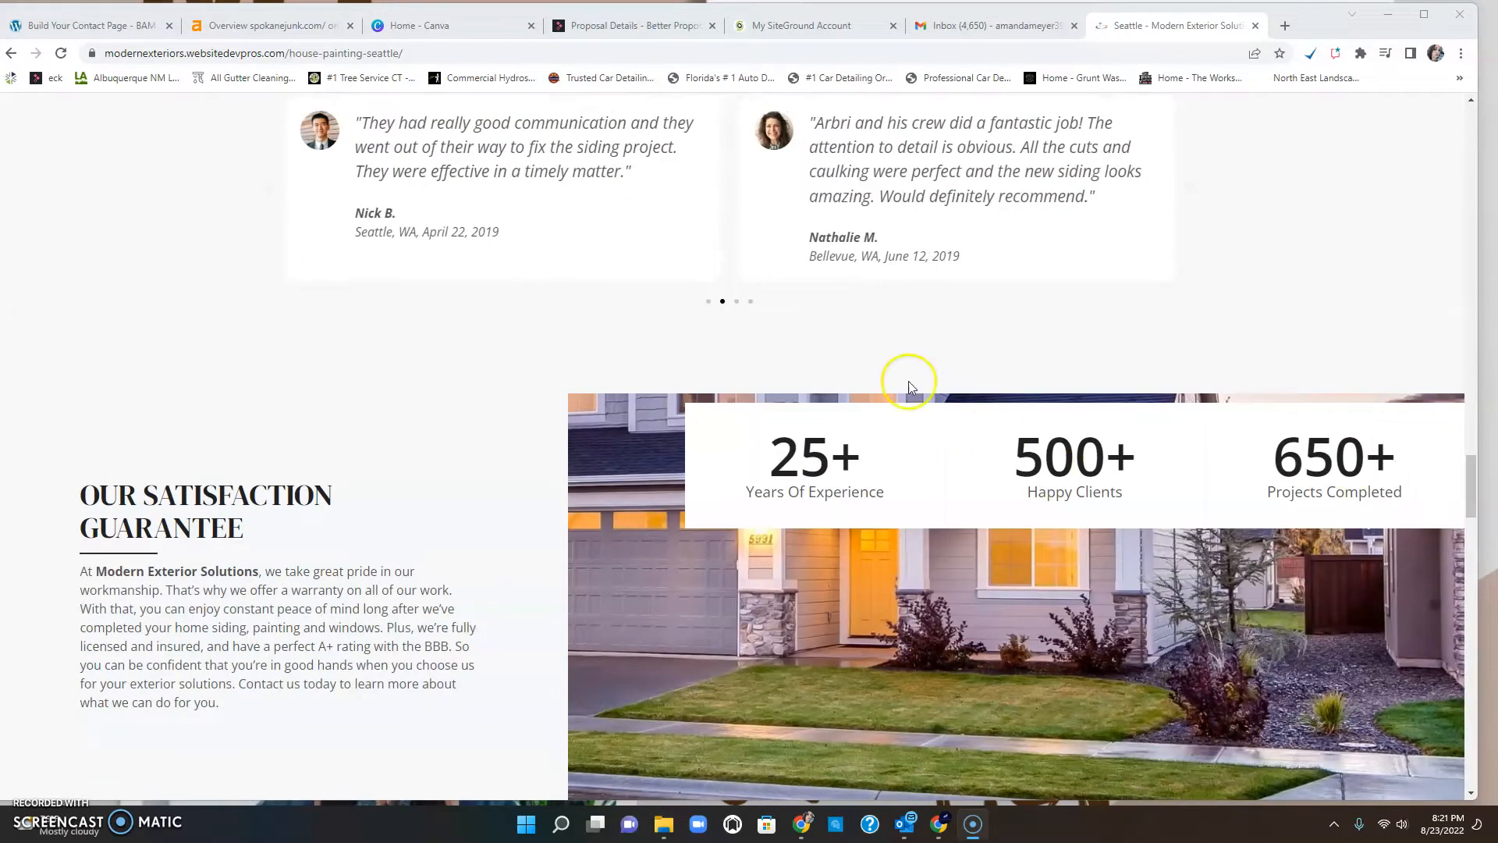
mouse_move(1452, 438)
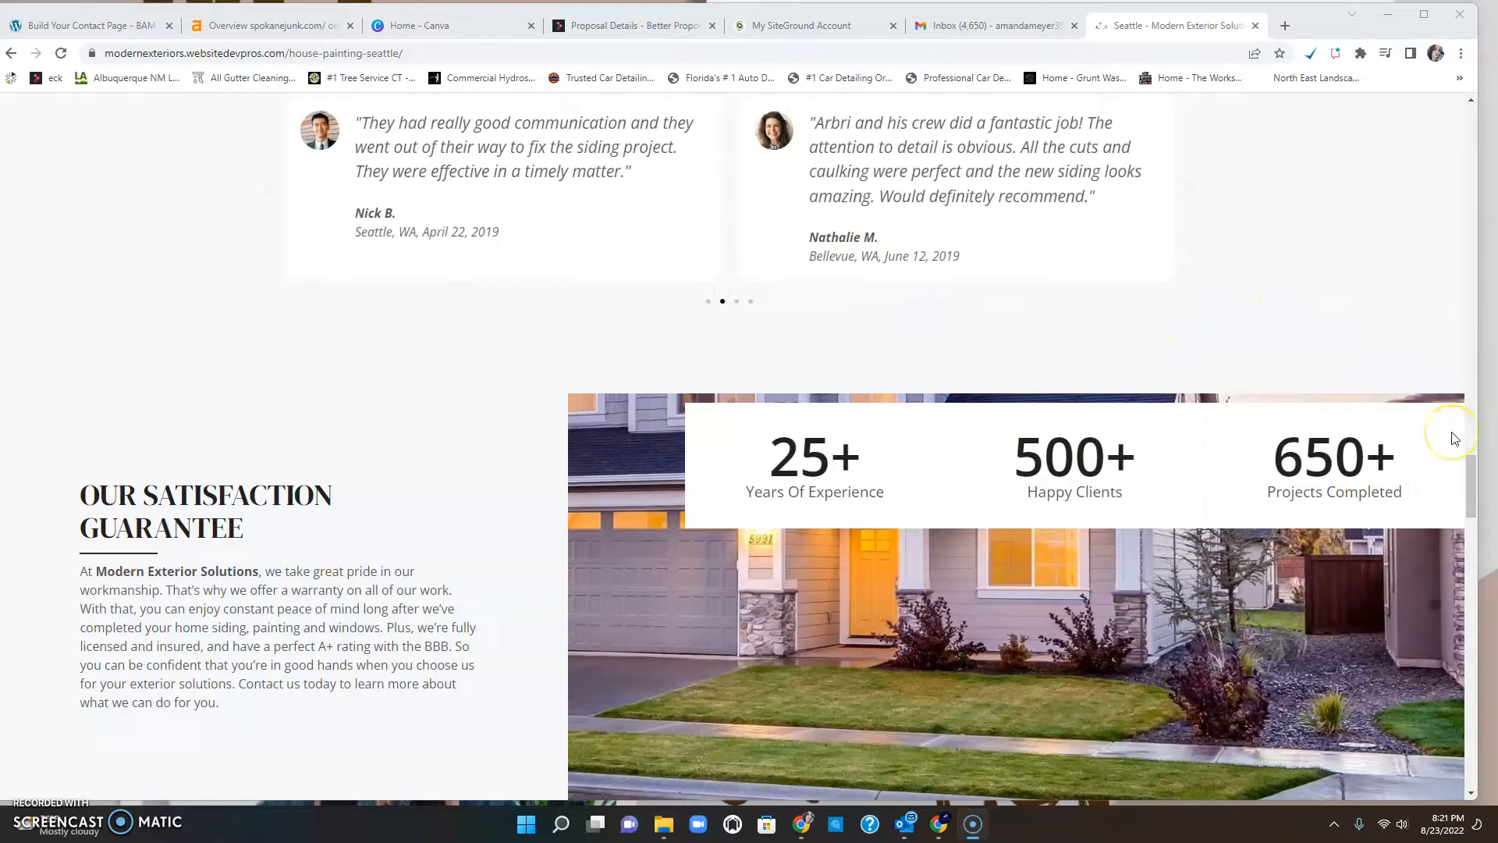
mouse_move(1422, 289)
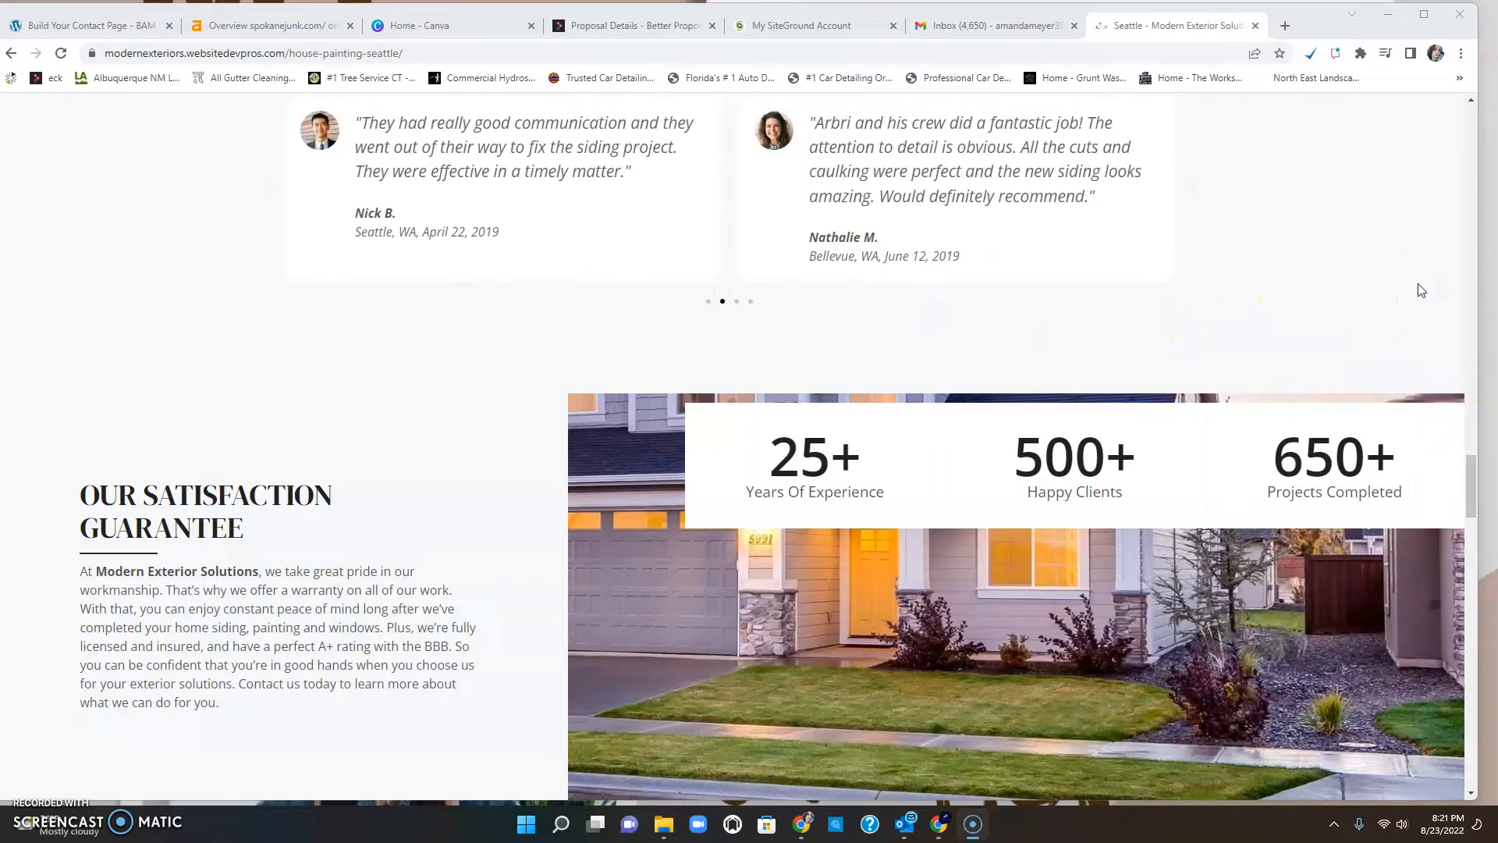
scroll("down", 3)
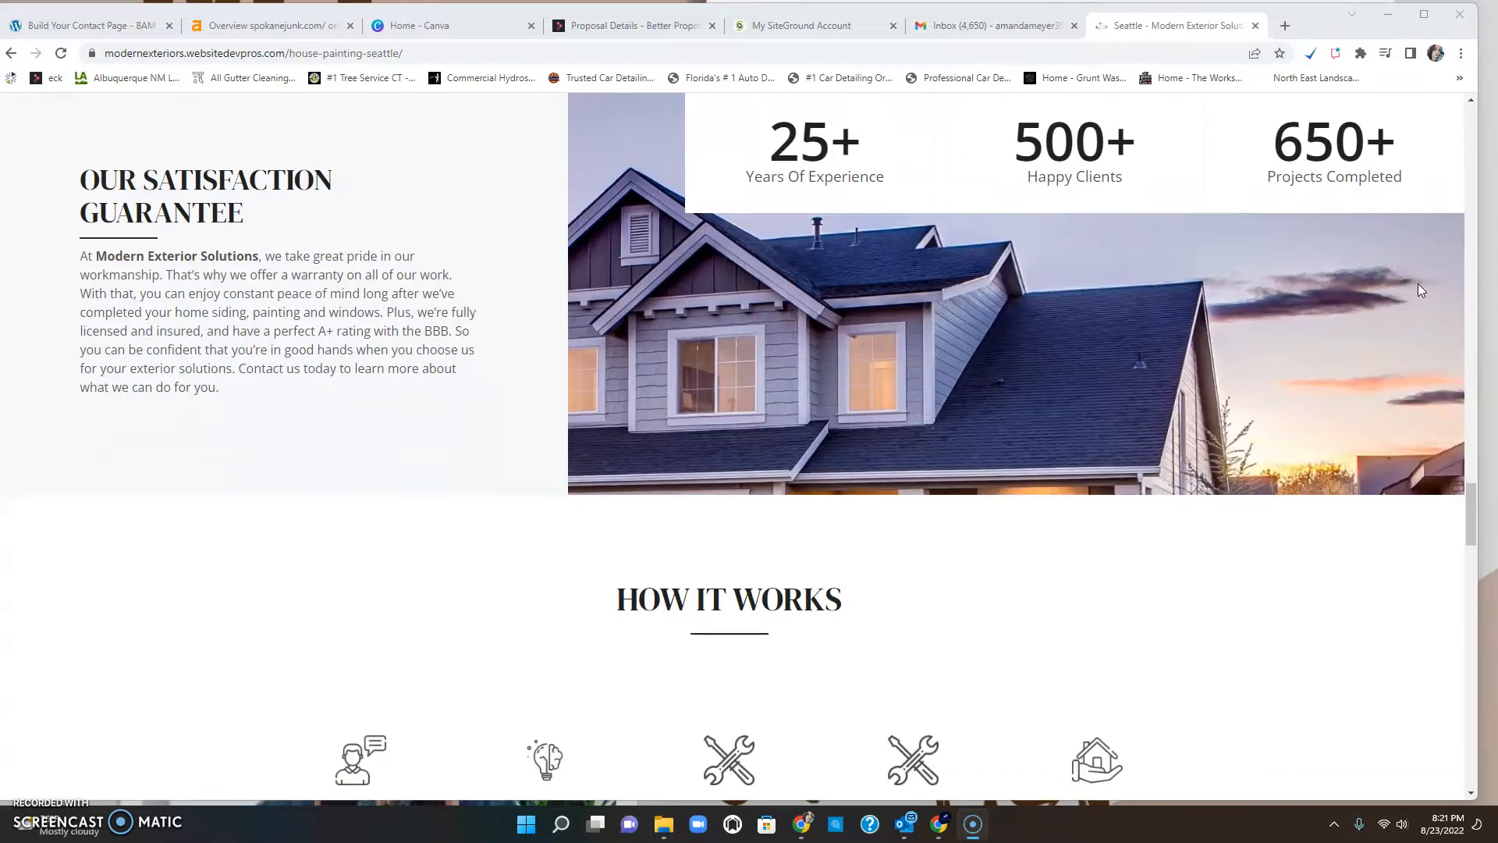
scroll("down", 3)
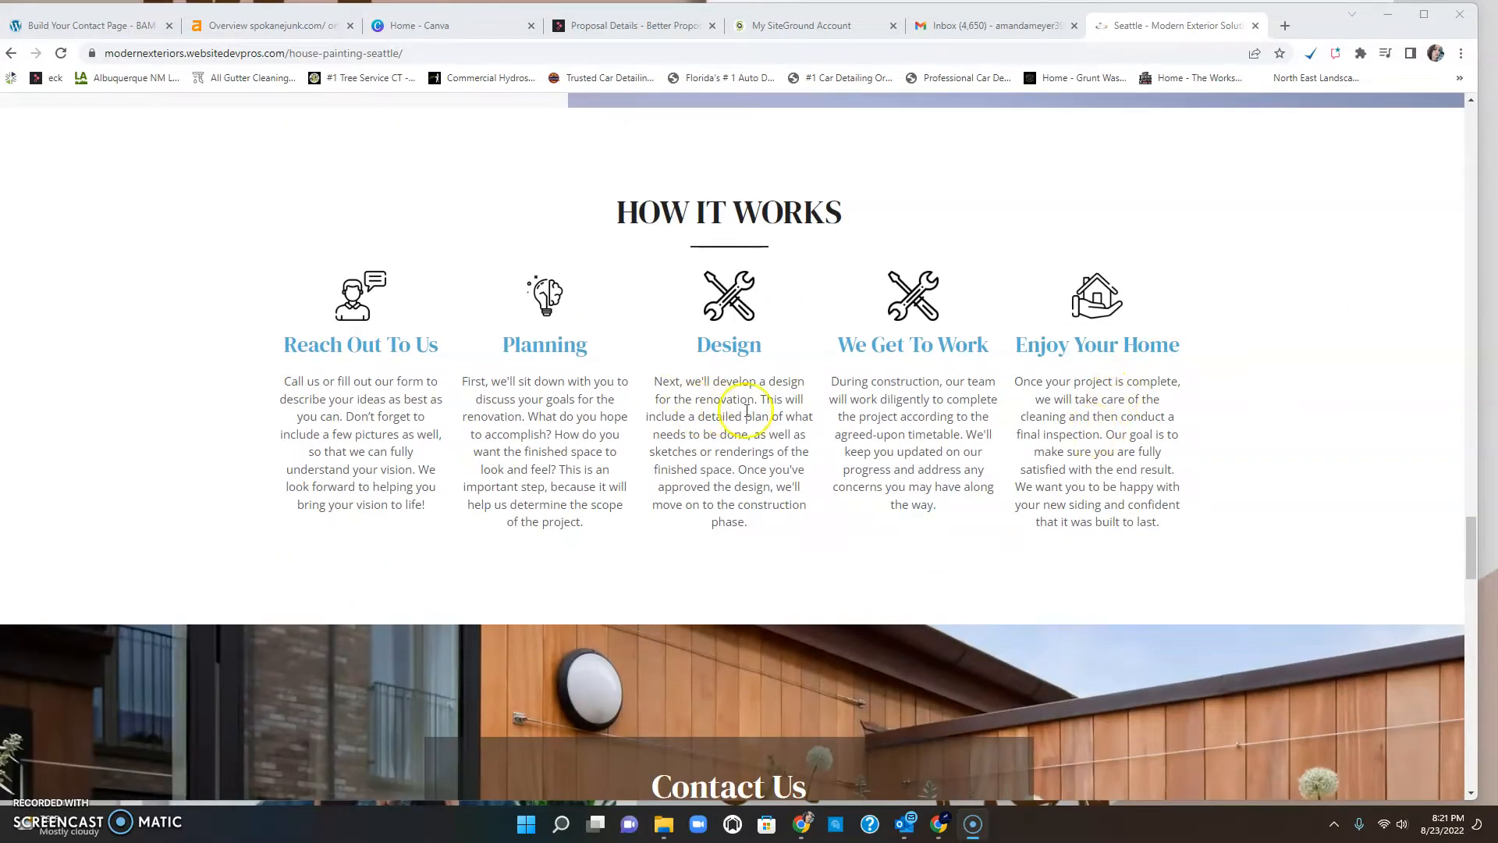
Scroll past Contact Us, Request A Quote and FAQs to the footer and Google map.
scroll("down", 3)
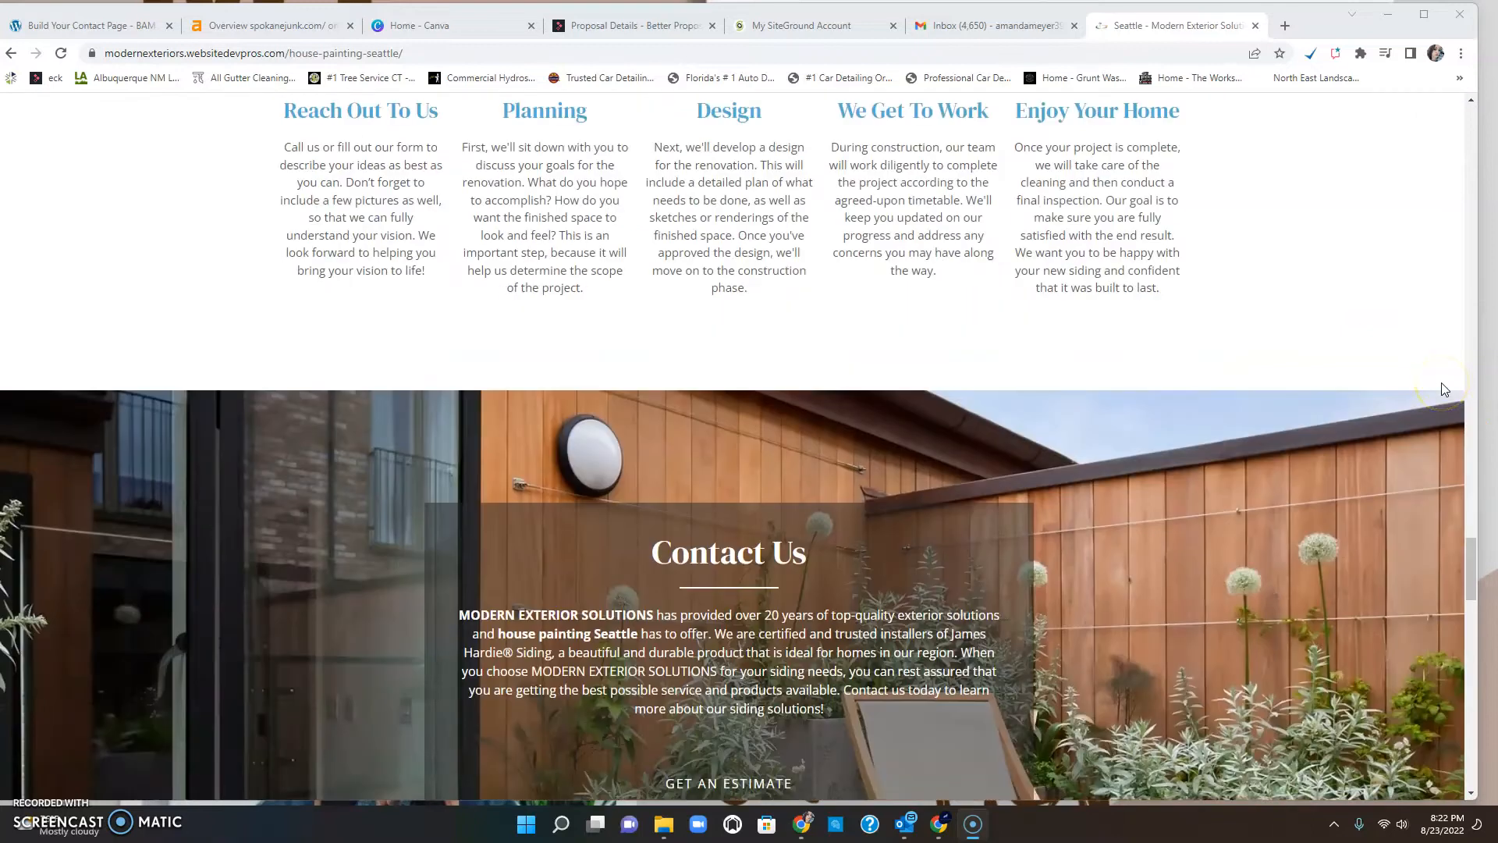
scroll("down", 3)
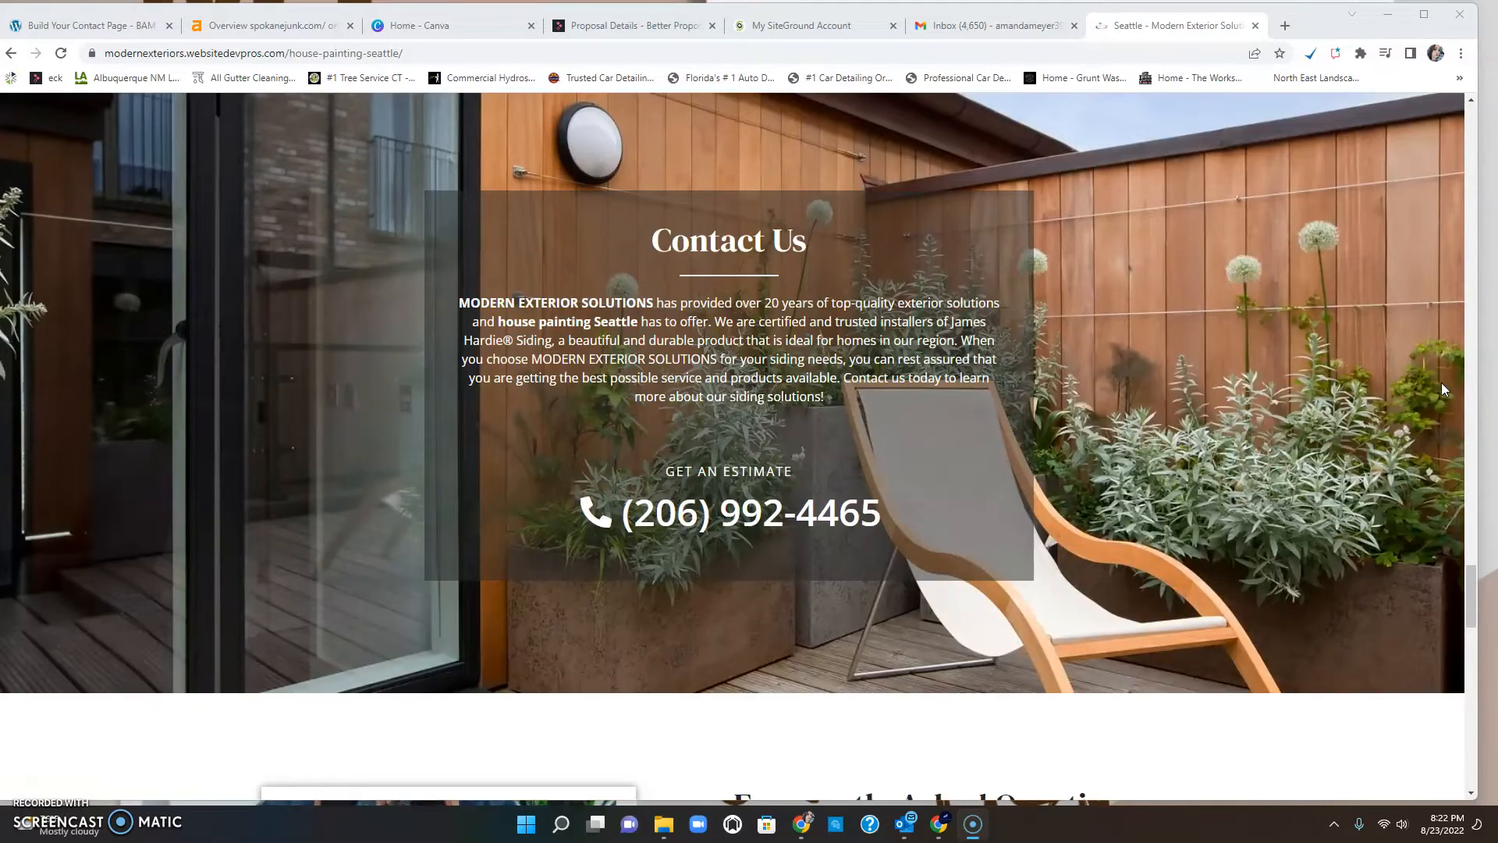
scroll("down", 3)
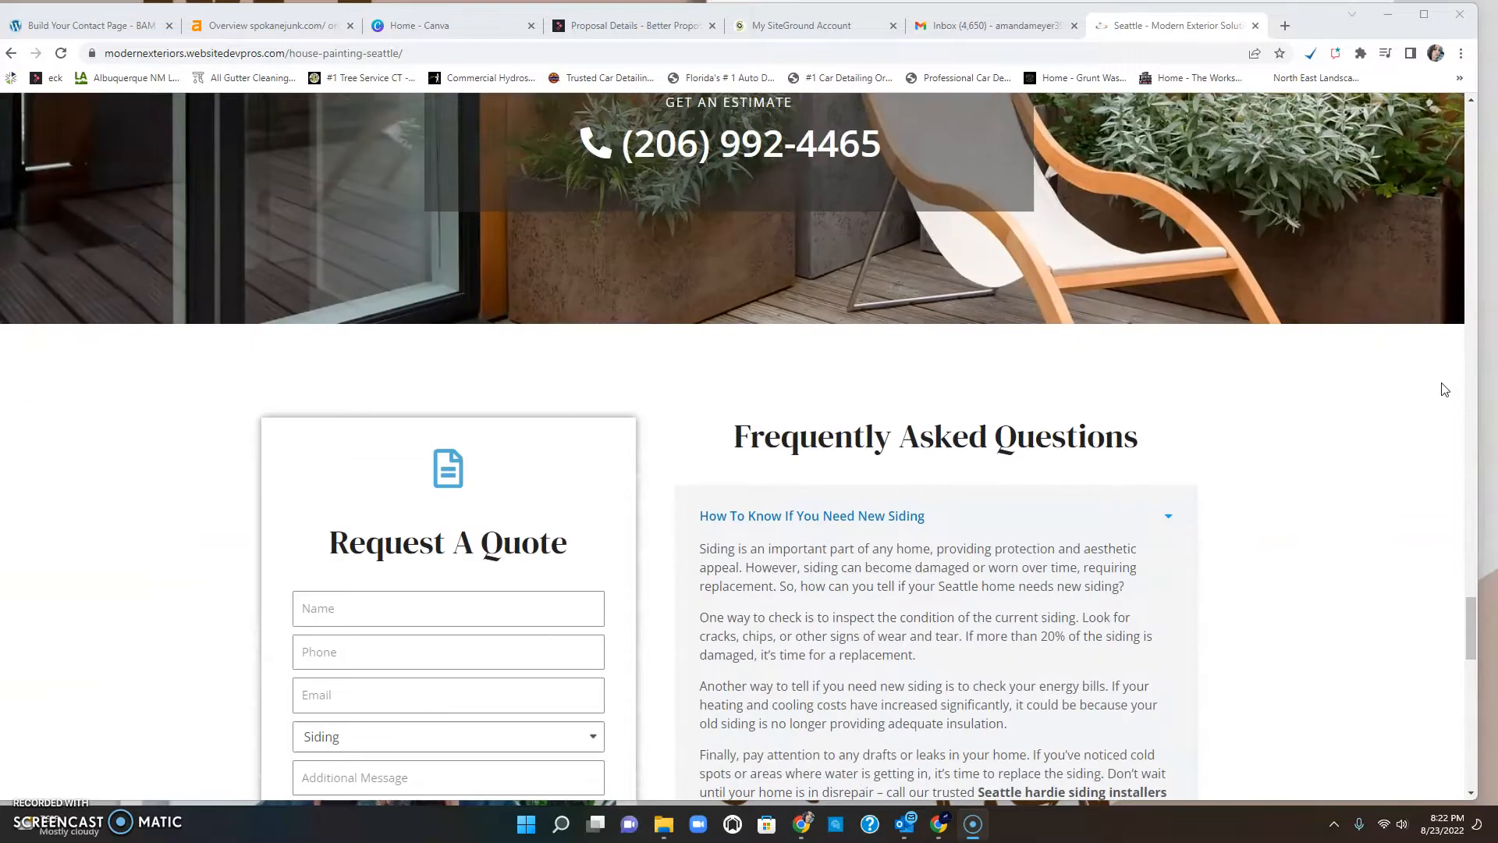
scroll("down", 3)
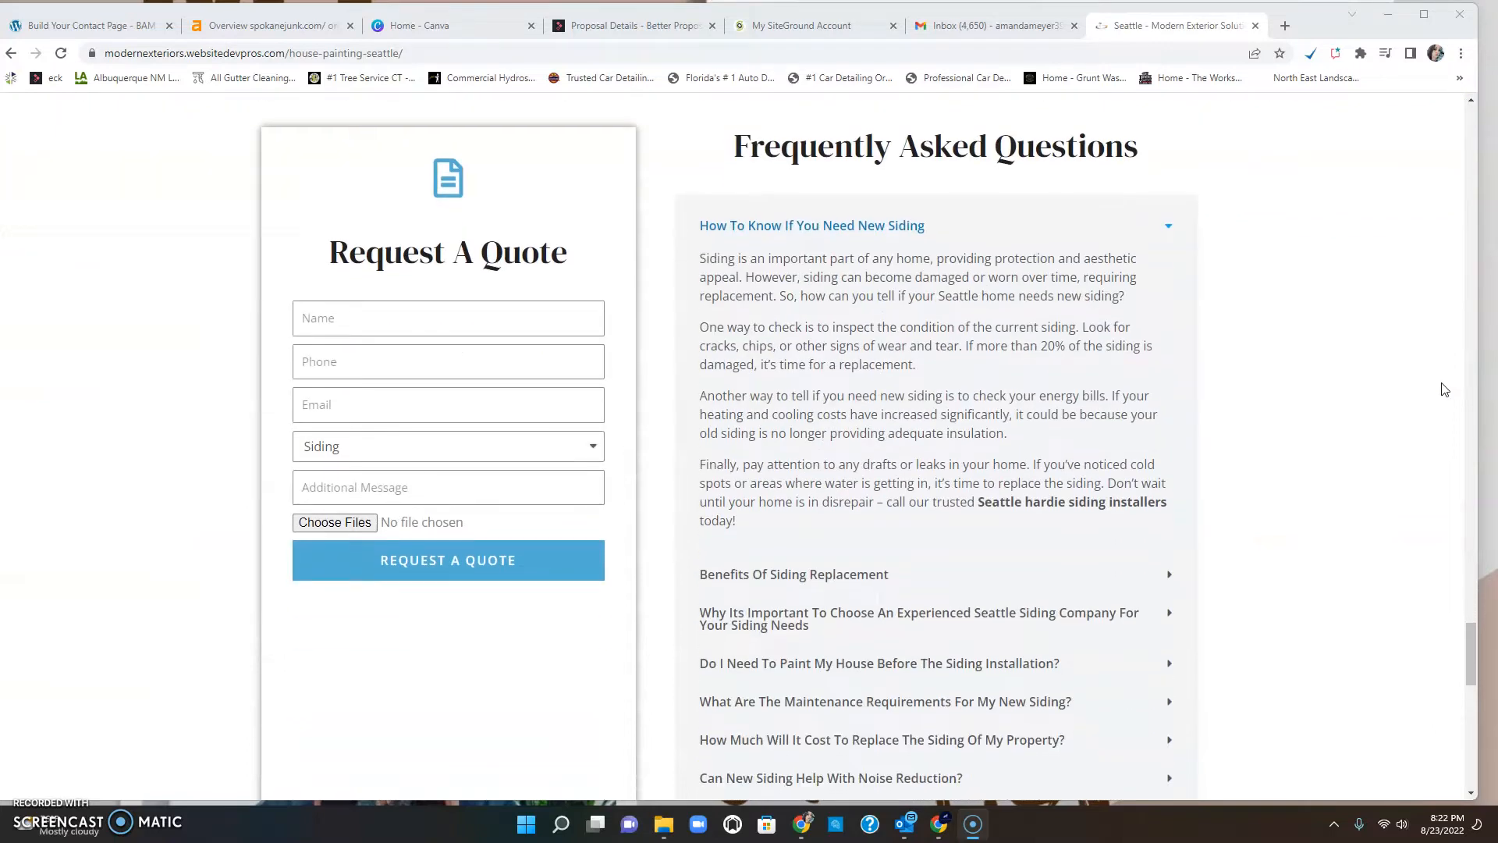
scroll("down", 3)
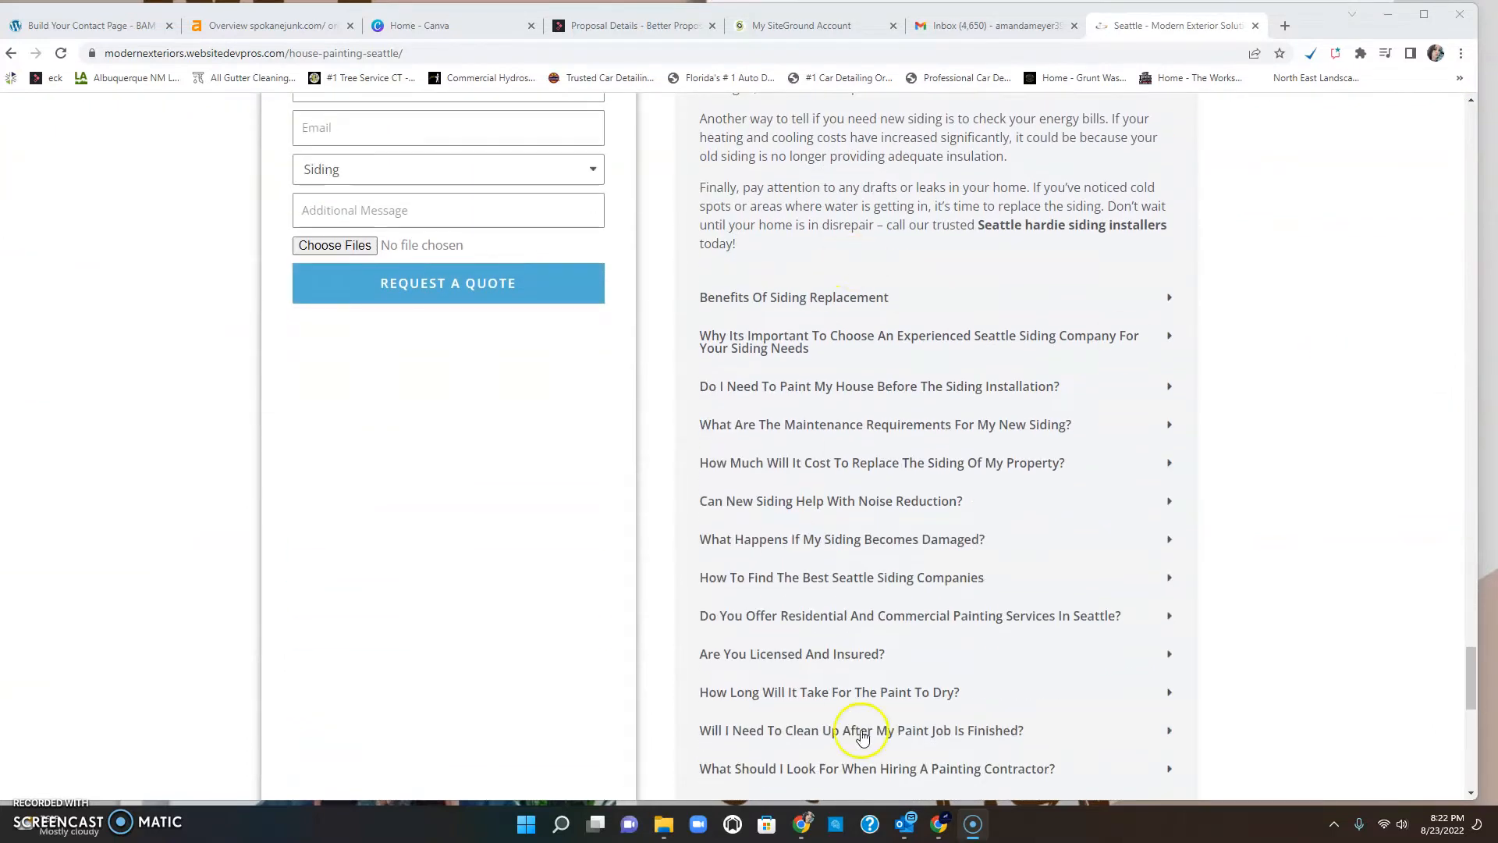
scroll("down", 3)
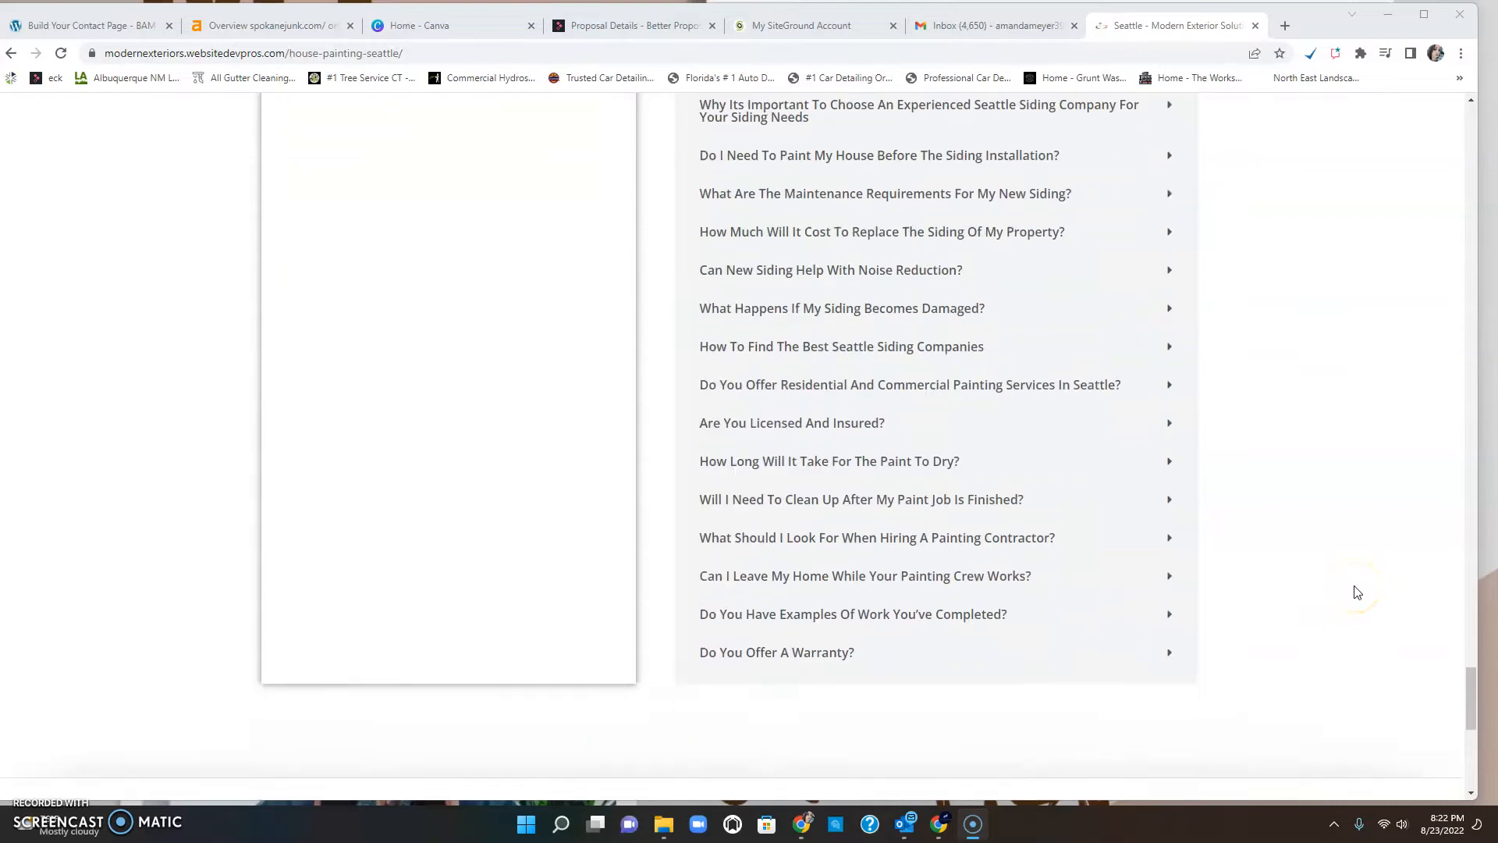
scroll("down", 3)
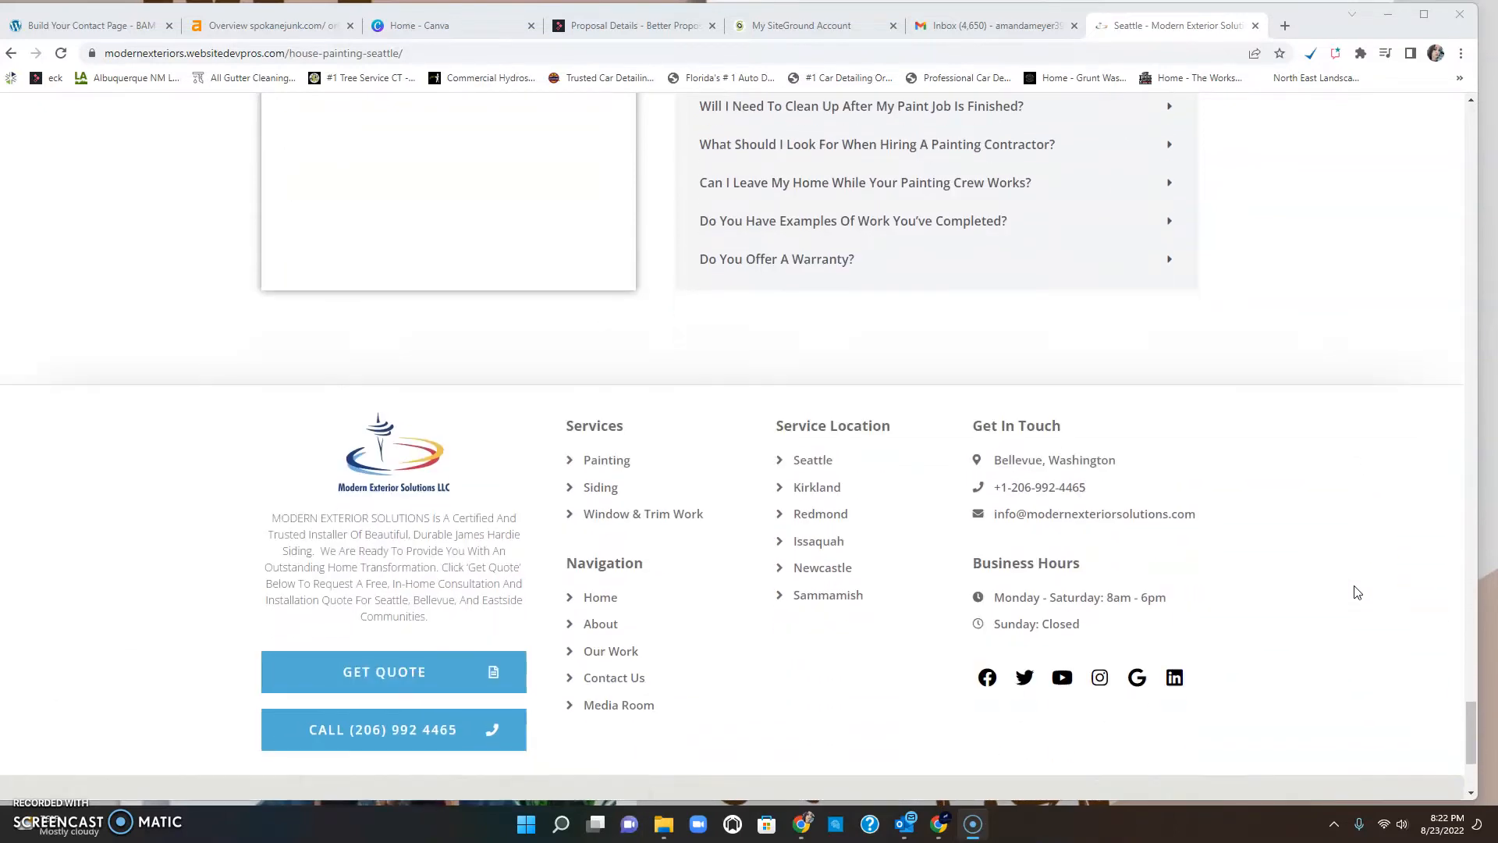
scroll("down", 3)
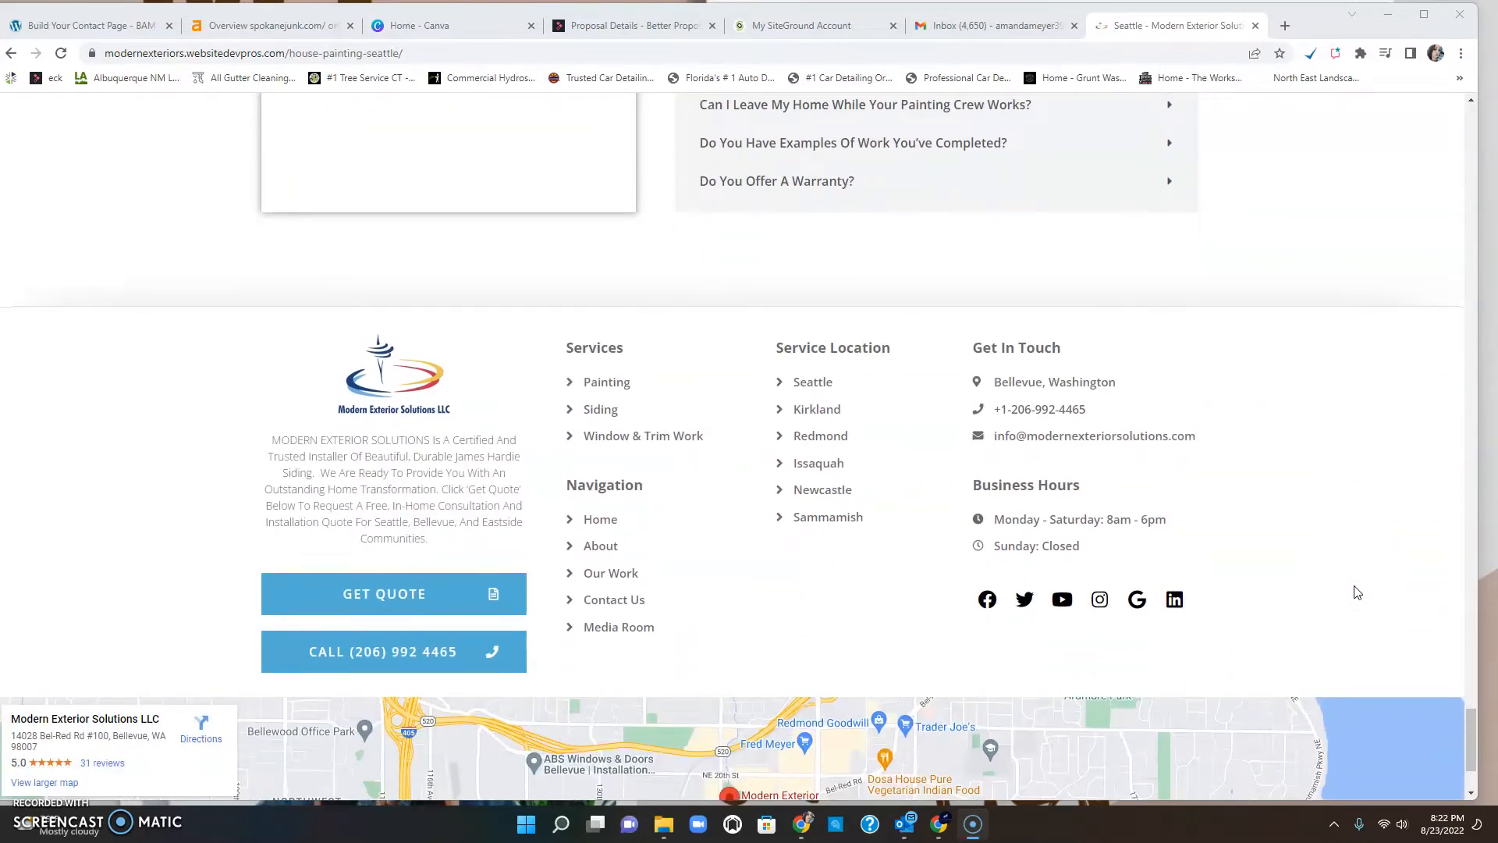
scroll("down", 3)
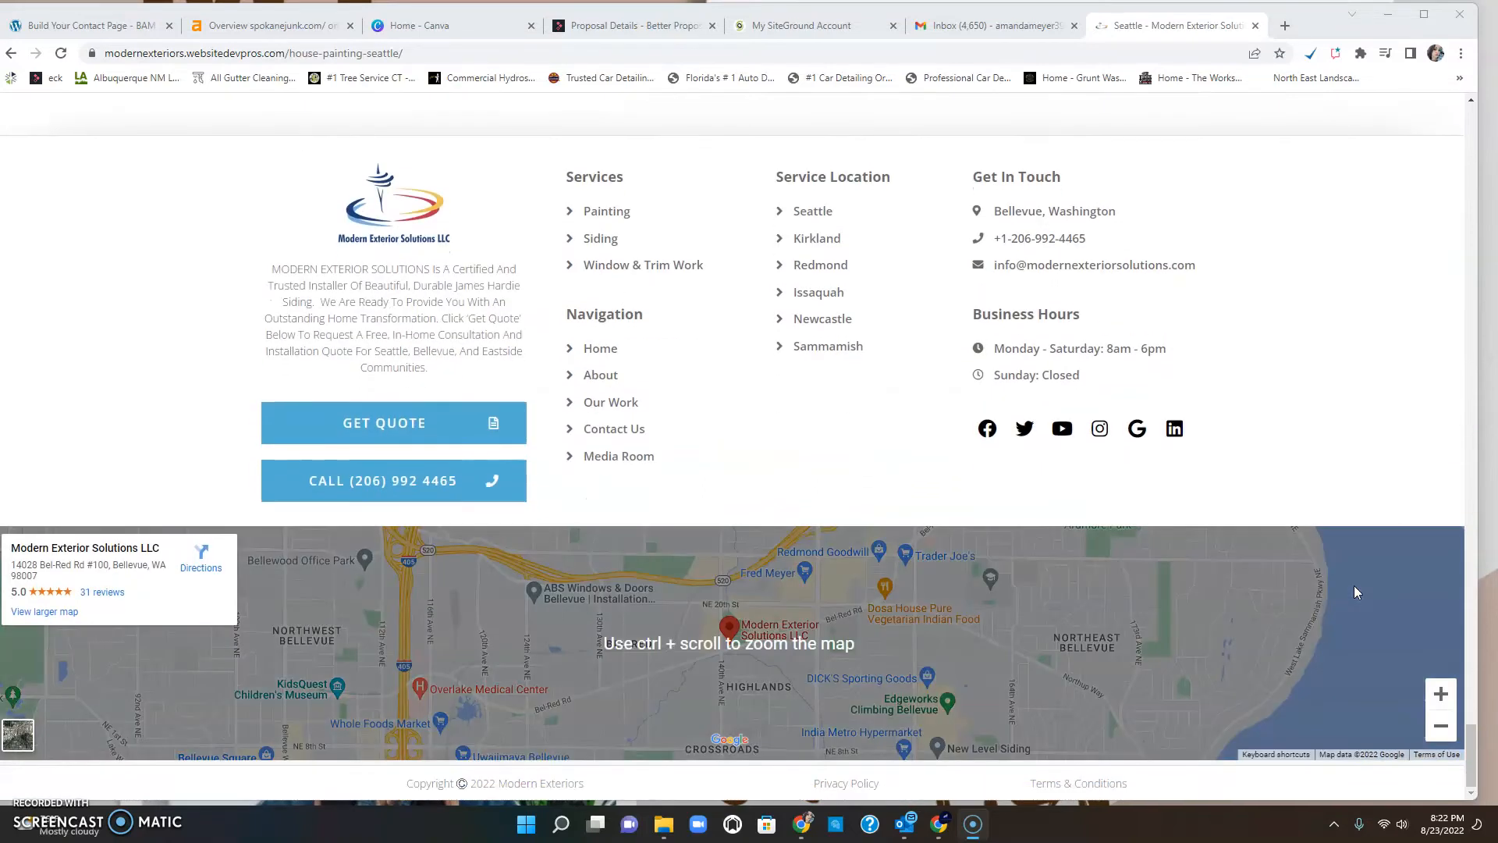
Return to the page top showing the Top Rated House Painting Seattle hero and quote form.
scroll("up", 3)
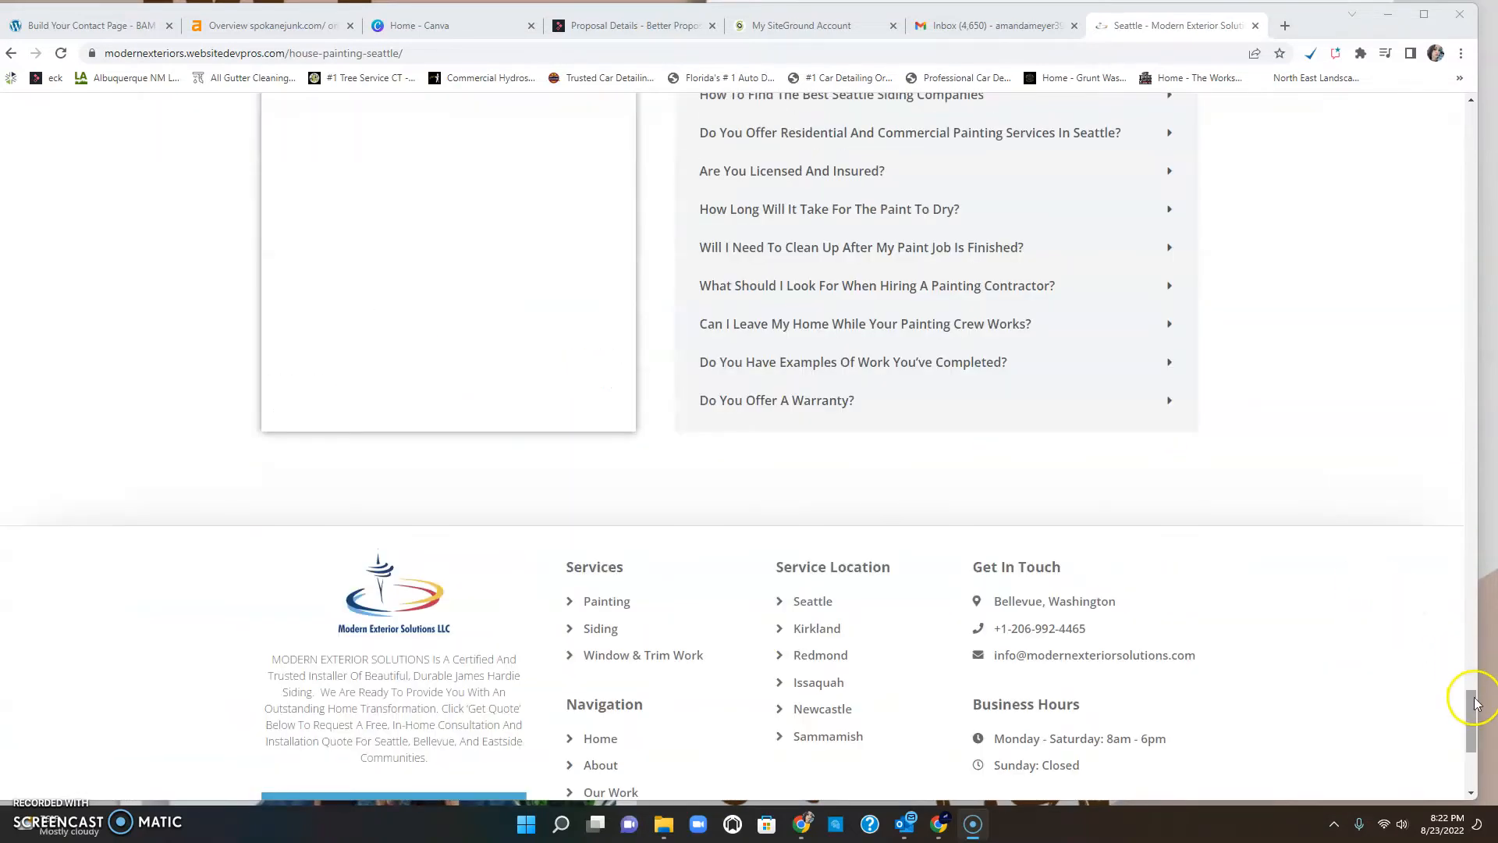
scroll("up", 3)
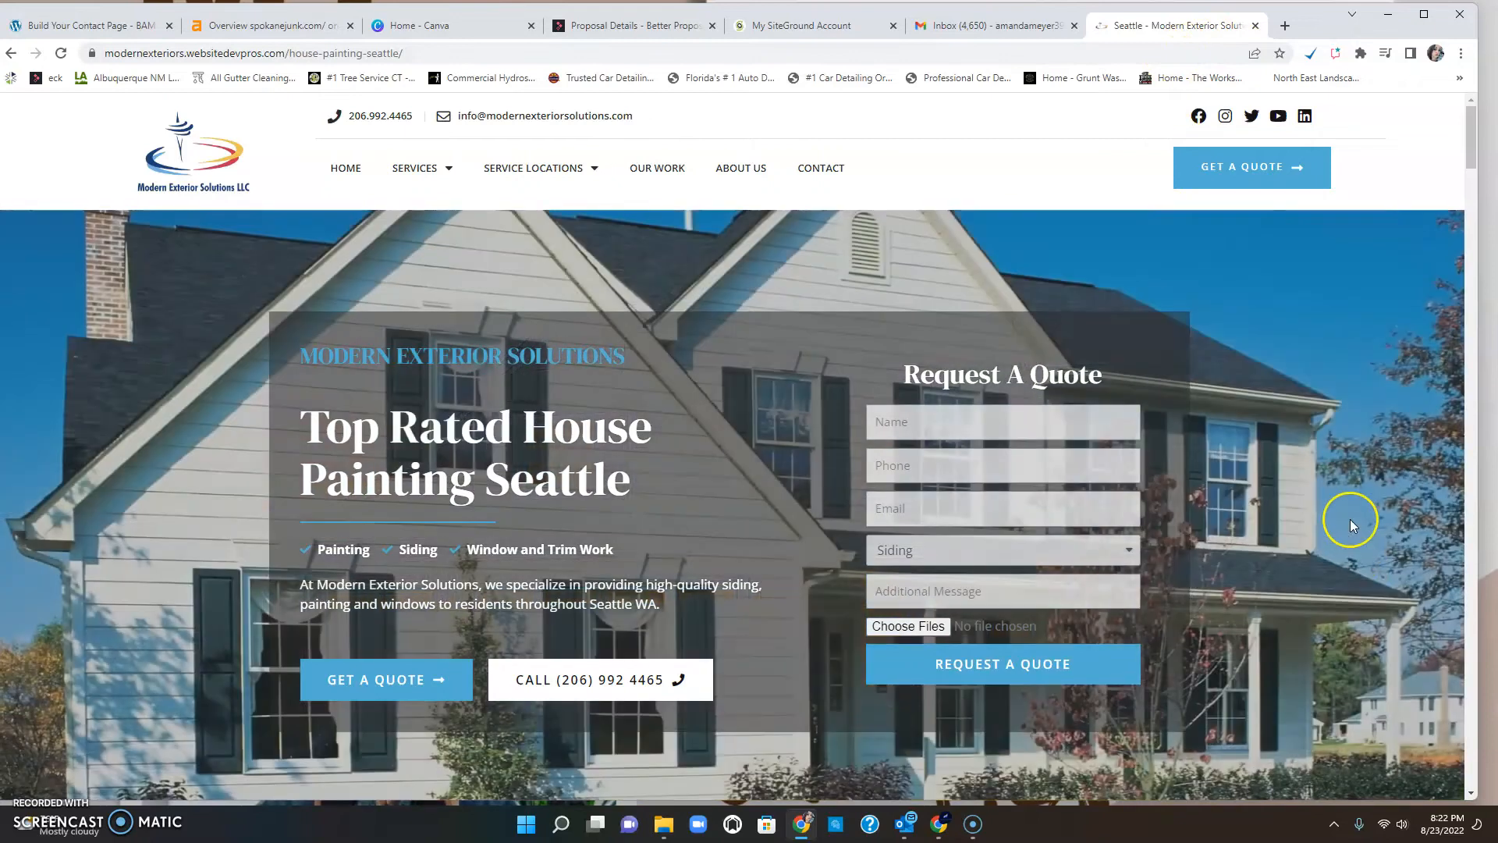
scroll("down", 3)
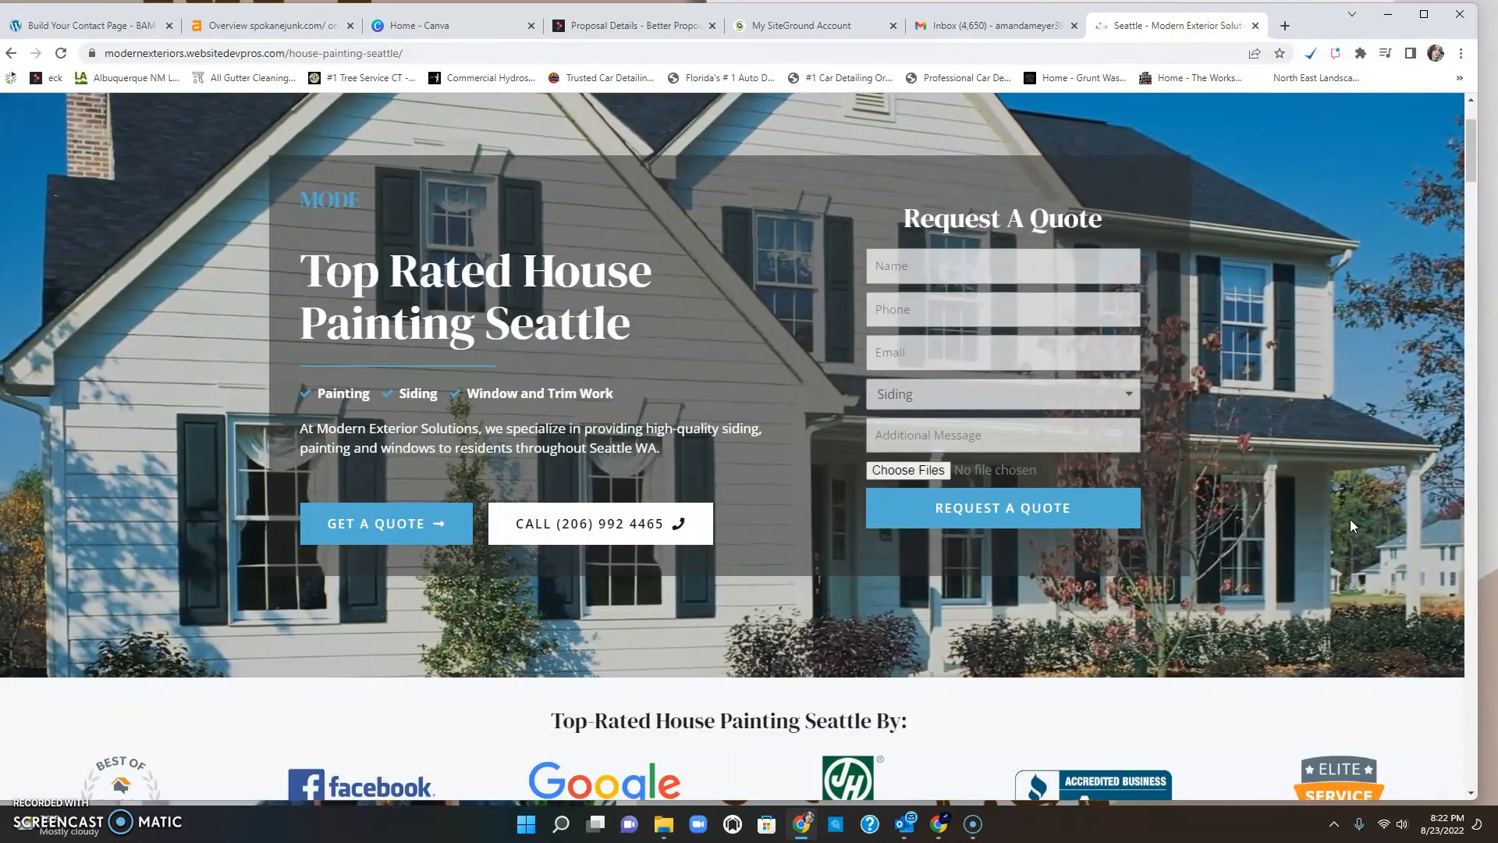